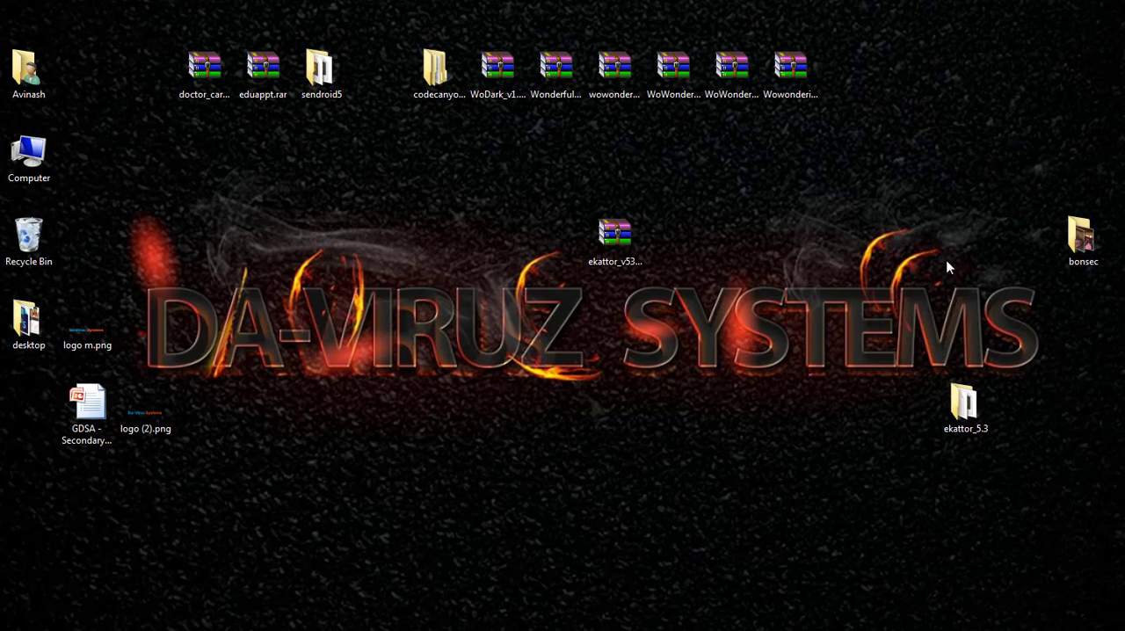
pyautogui.moveTo(953, 432)
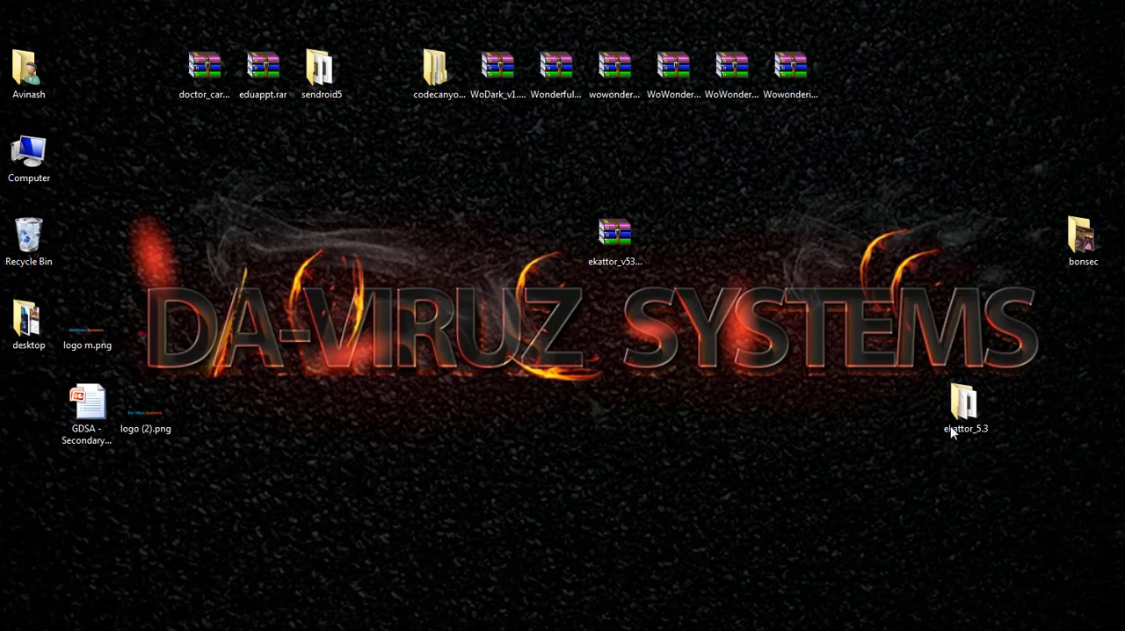
# Move the ekattor_5.3 folder to the desktop centre and rename it ekattor53.
pyautogui.moveTo(965, 409); pyautogui.dragTo(556, 409)
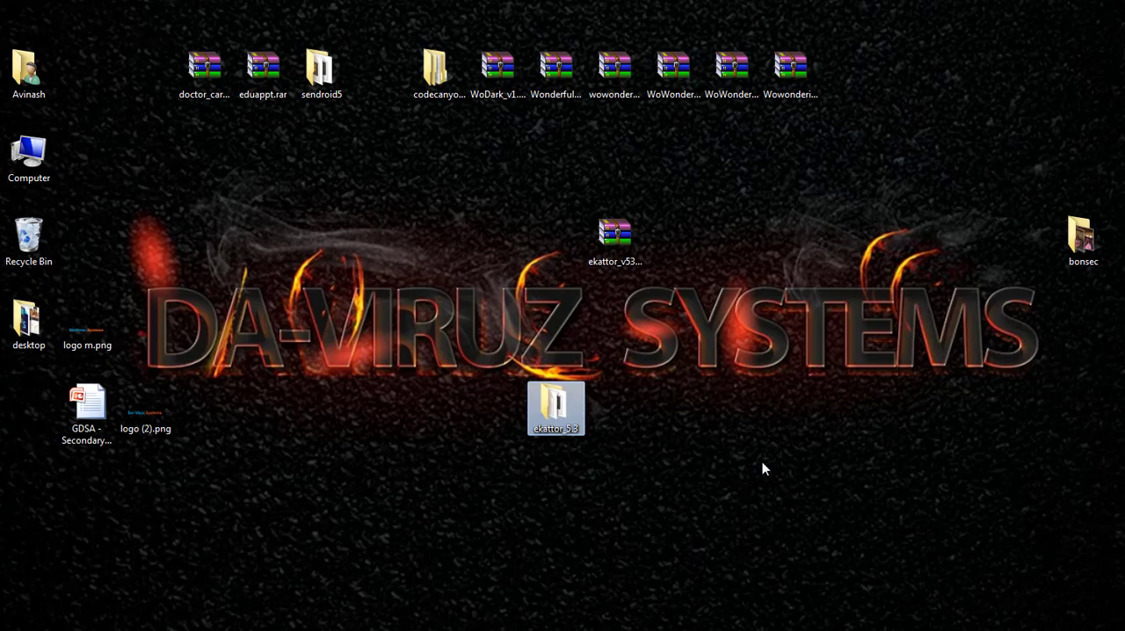
pyautogui.moveTo(700, 462)
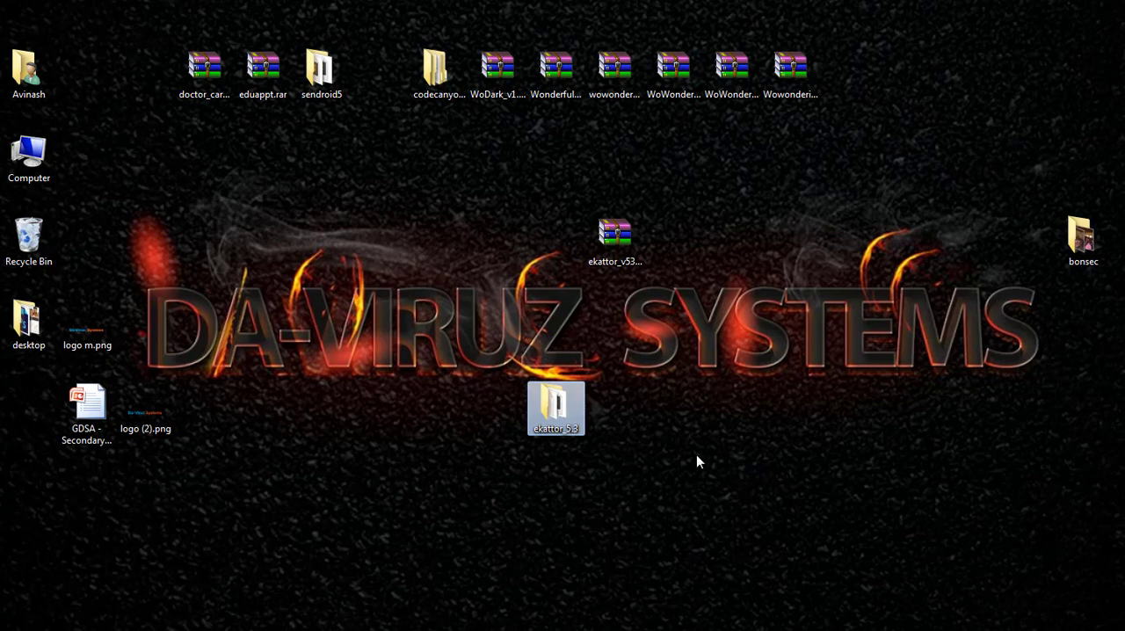
pyautogui.moveTo(600, 425)
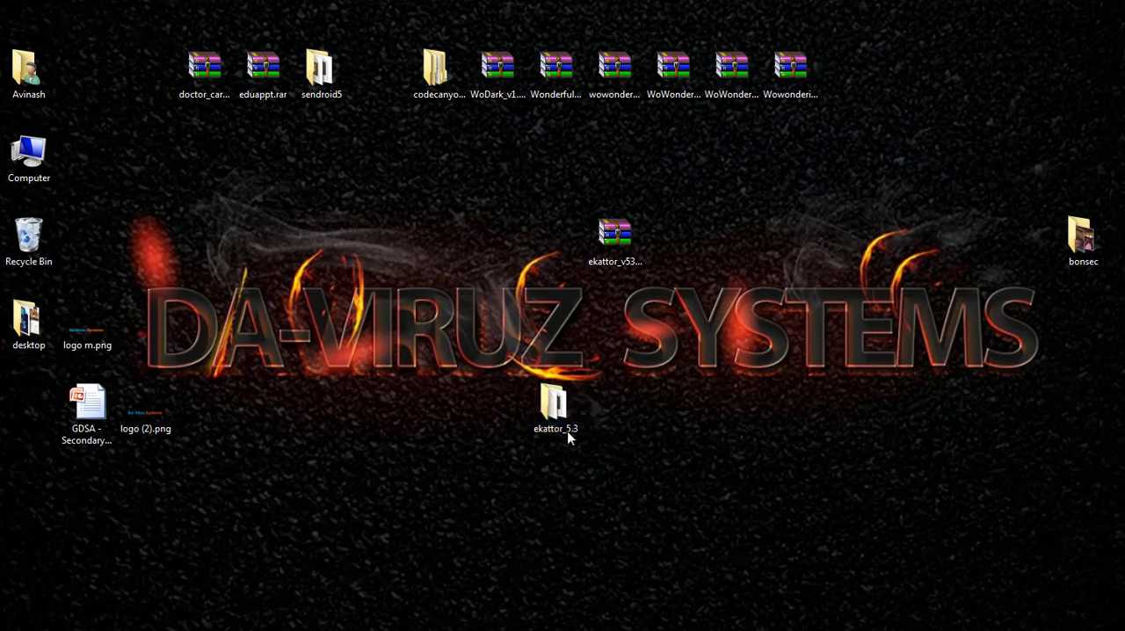
pyautogui.click(553, 409)
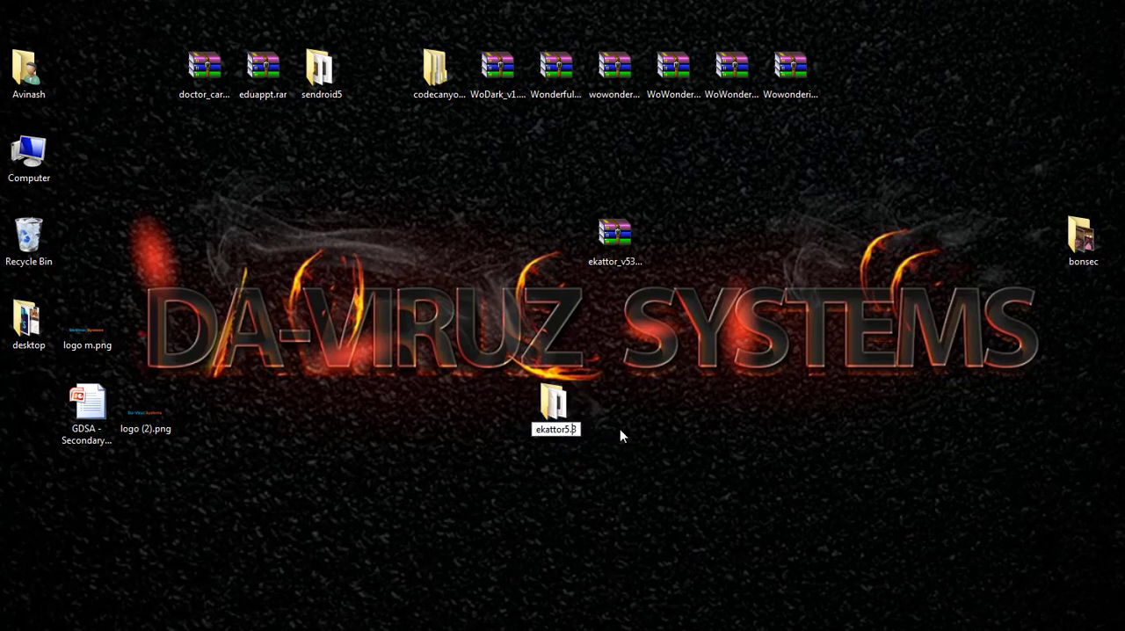
pyautogui.click(554, 400)
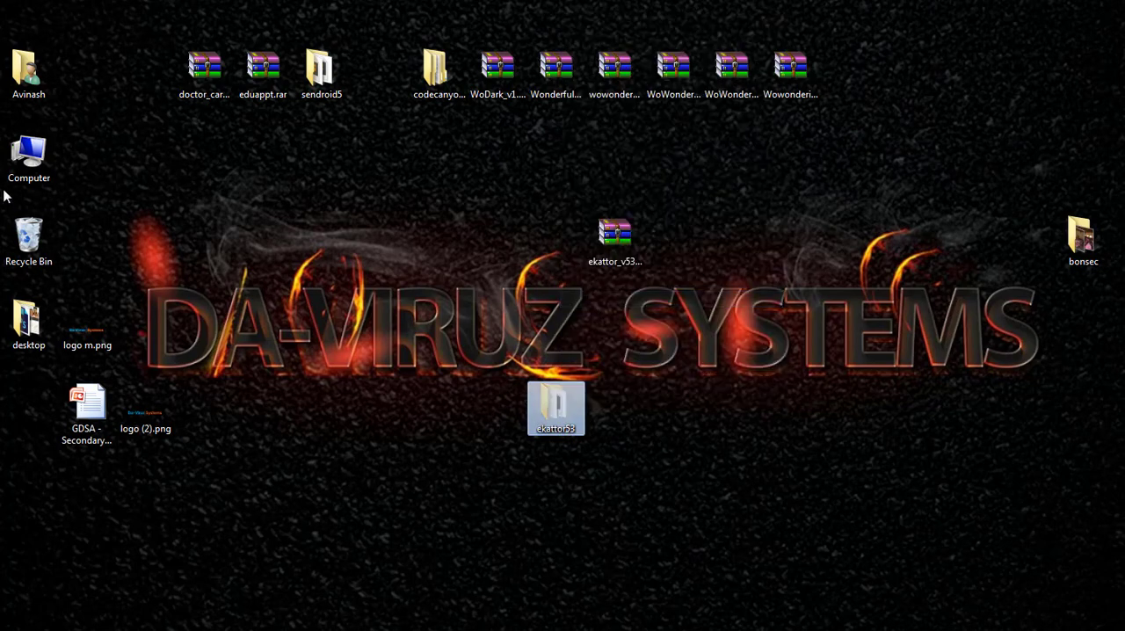
# Browse from Computer through Local Disk (C:) to htdocs and right-click ekattor53.
pyautogui.doubleClick(29, 147)
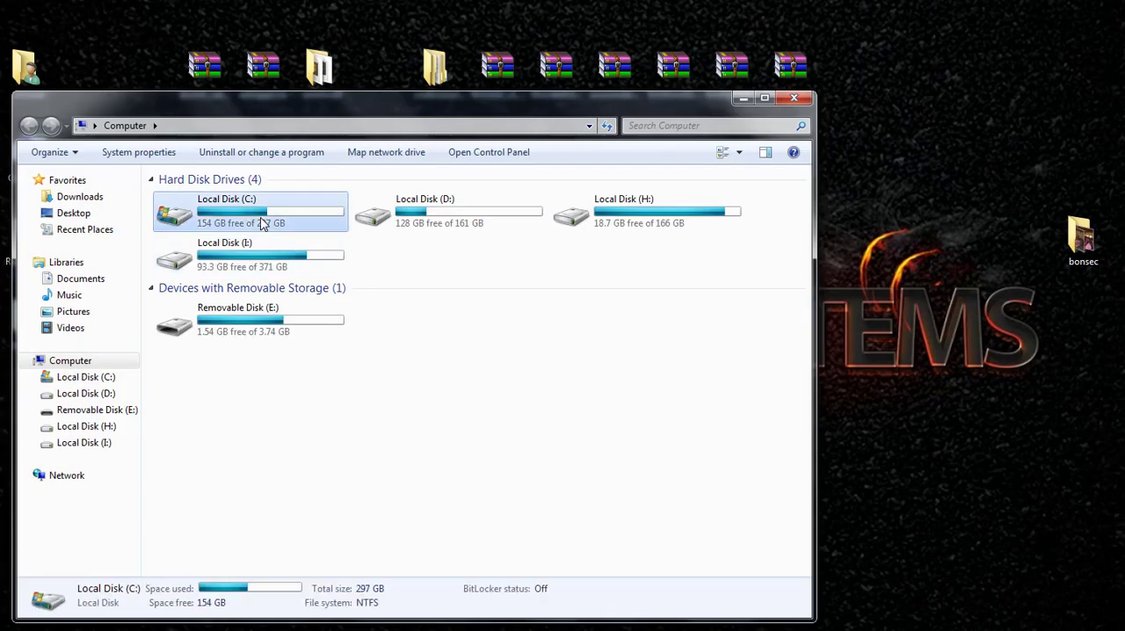
pyautogui.doubleClick(250, 211)
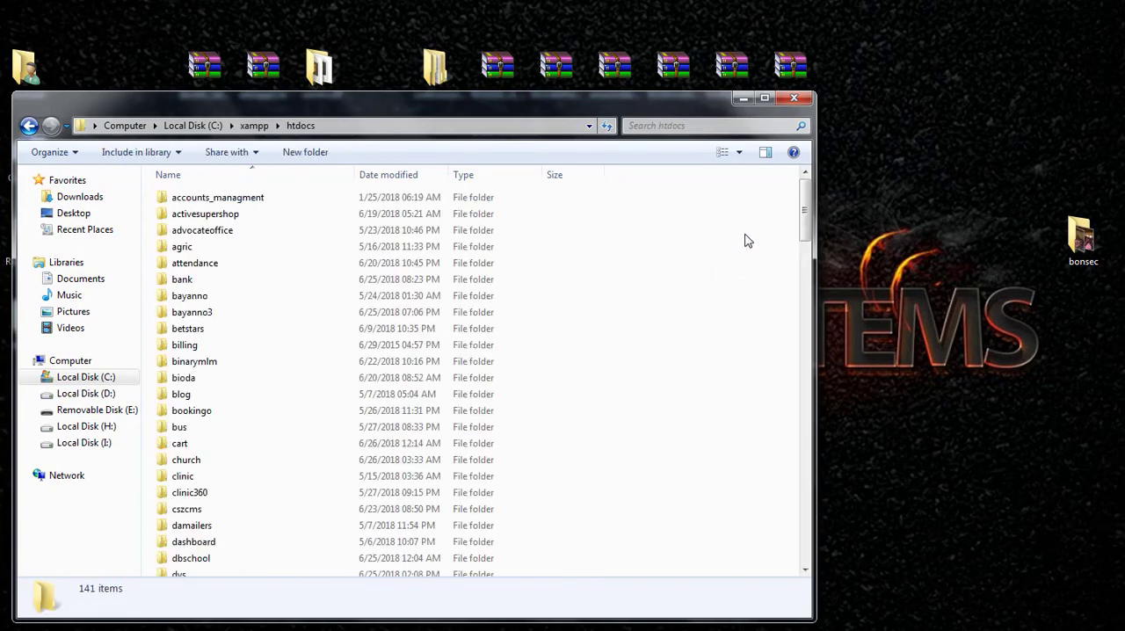
pyautogui.moveTo(640, 324)
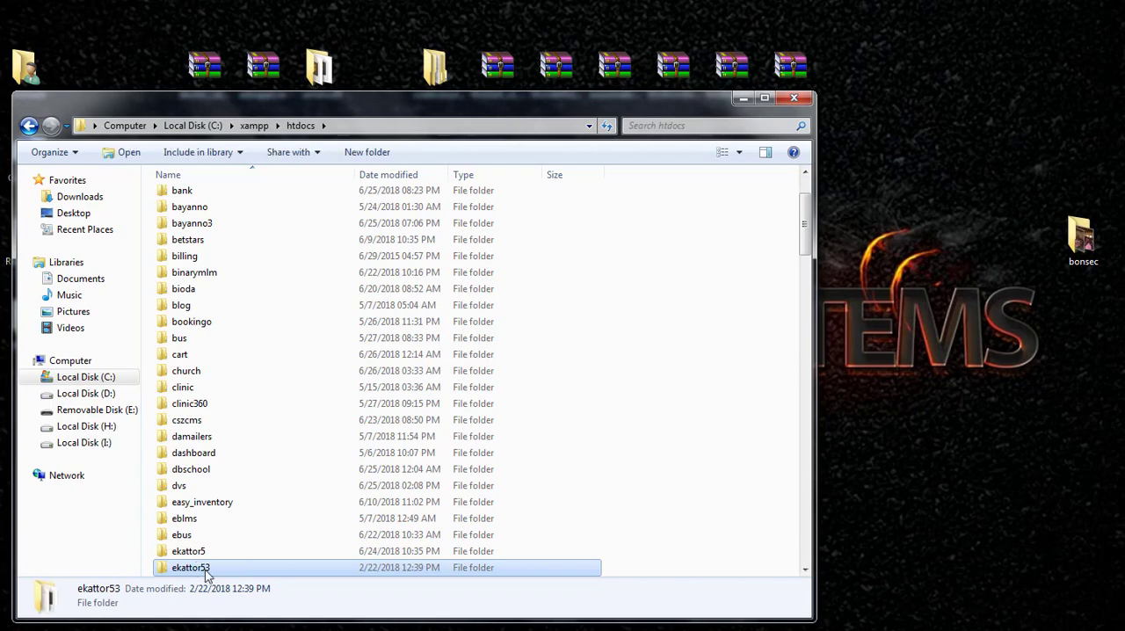
pyautogui.rightClick(189, 567)
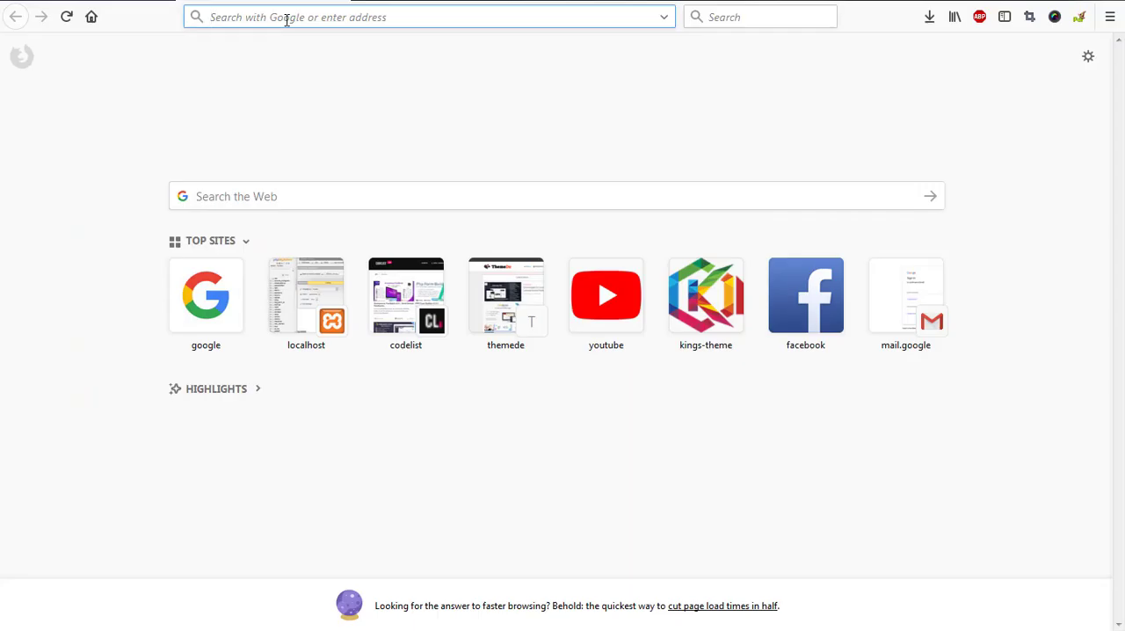
# Load localhost/ekattor53 in Firefox to show the installer welcome page.
pyautogui.write('localhost/ekattor53/index.php/install/step0')
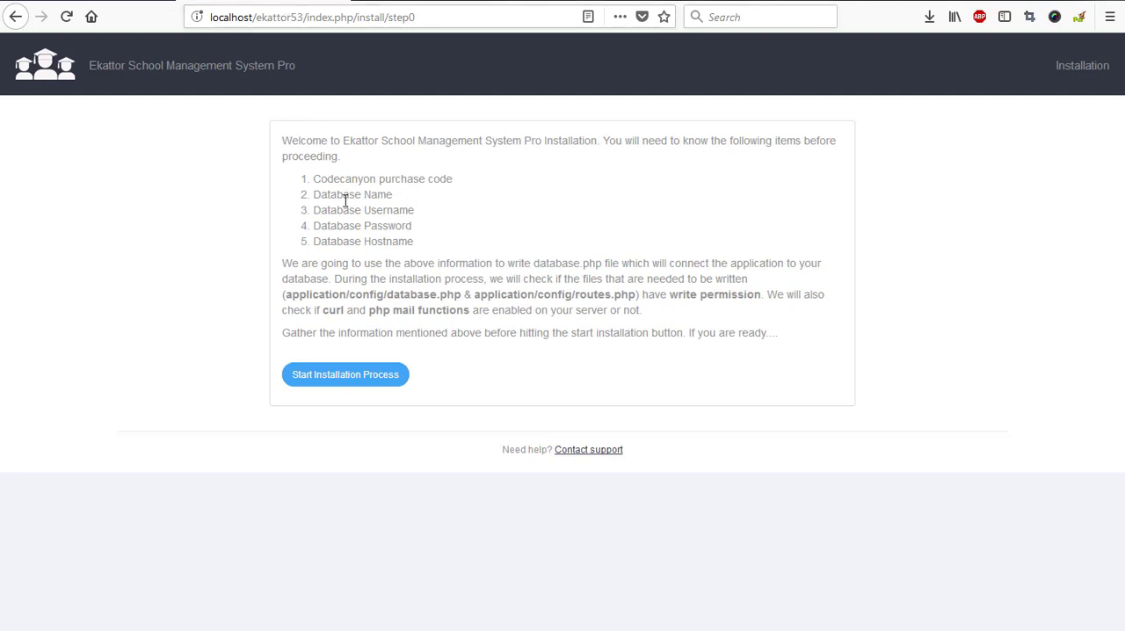
pyautogui.moveTo(455, 217)
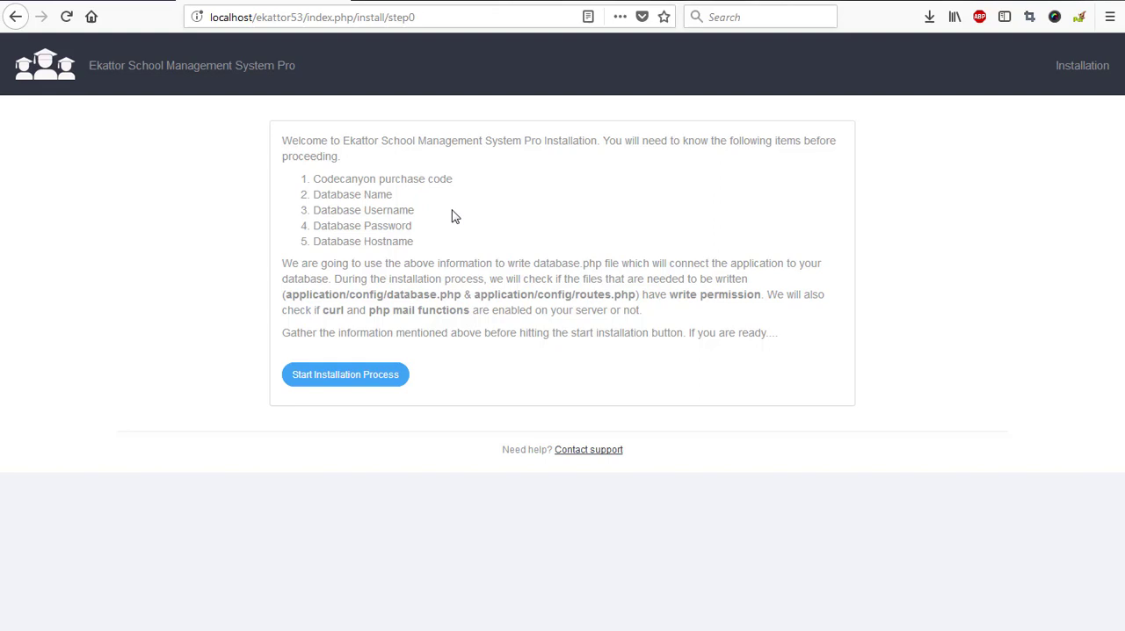
pyautogui.moveTo(456, 227)
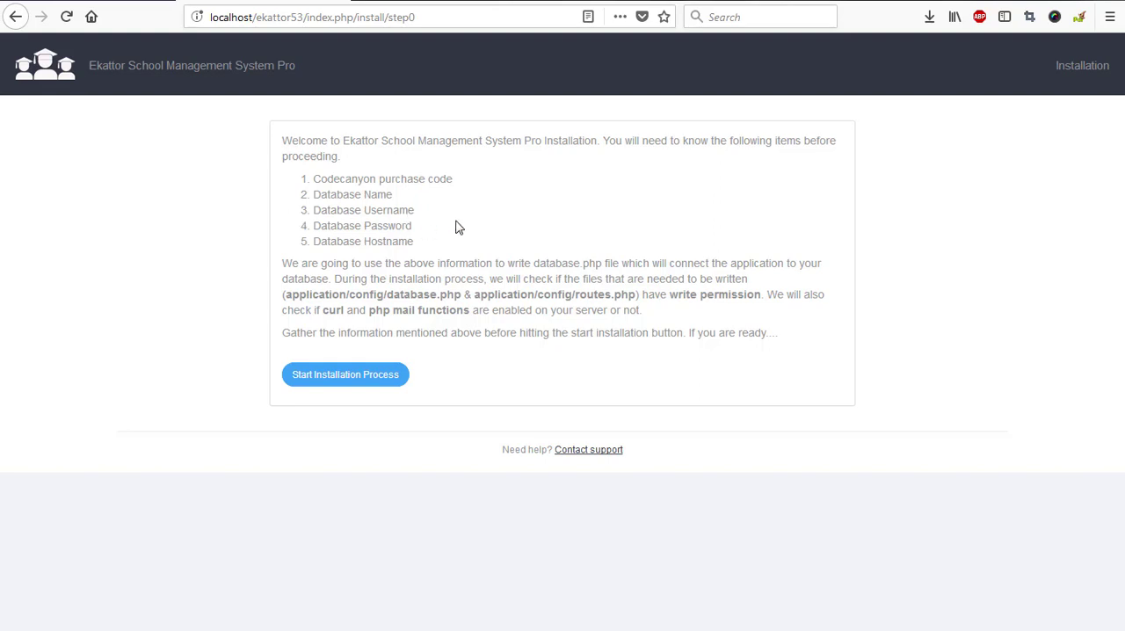
pyautogui.moveTo(455, 262)
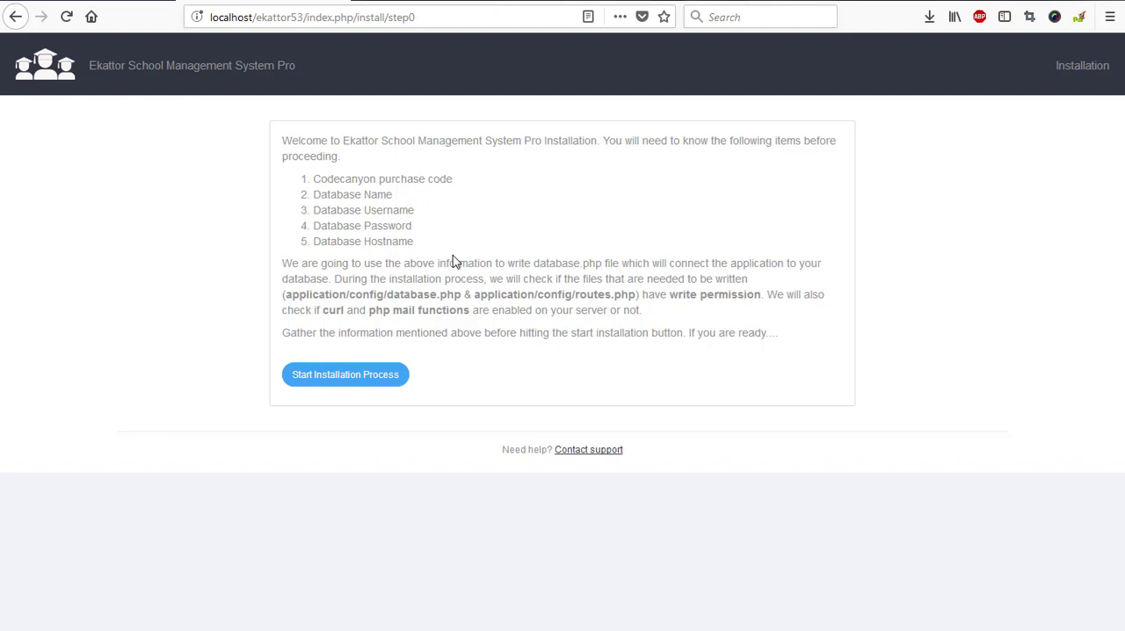
pyautogui.moveTo(364, 387)
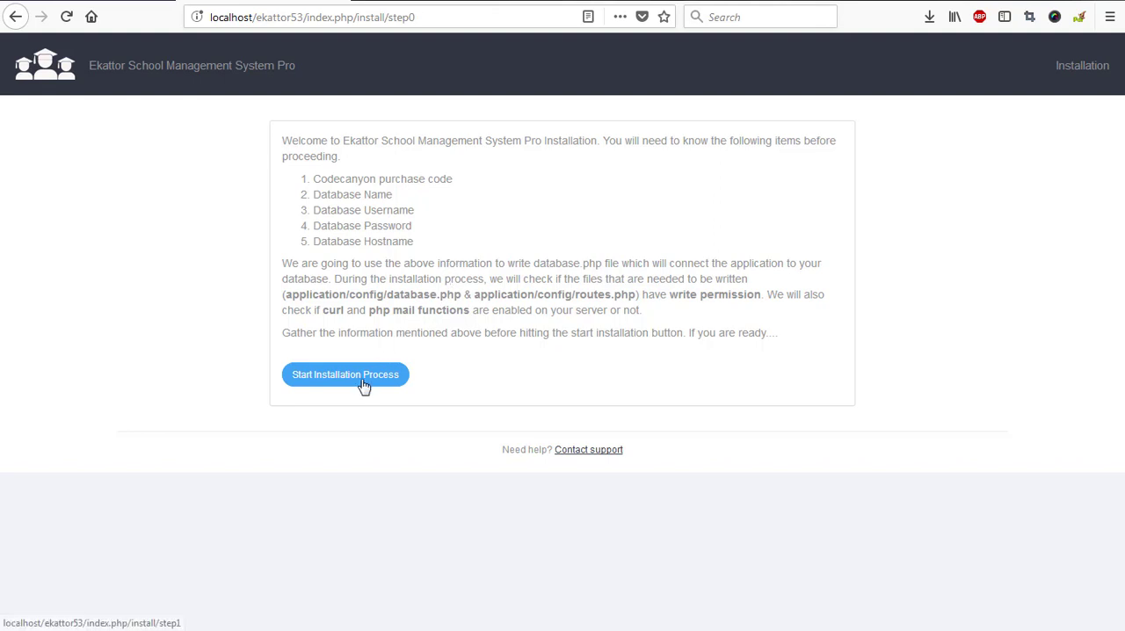
# Start installation and continue past the all-green server permission checks.
pyautogui.click(344, 375)
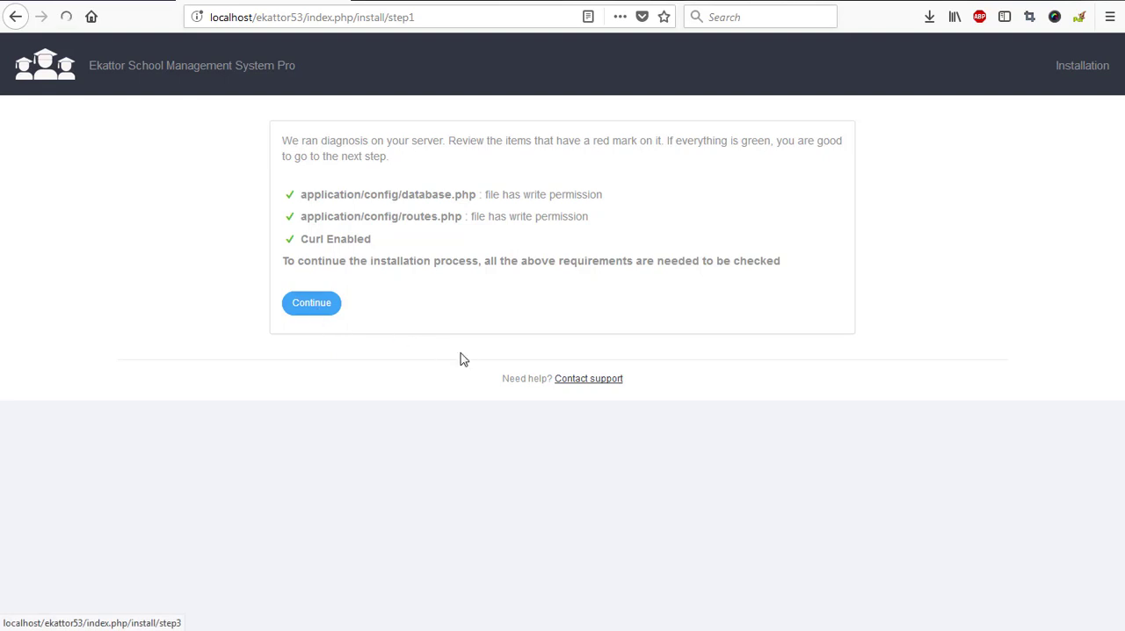
pyautogui.click(311, 302)
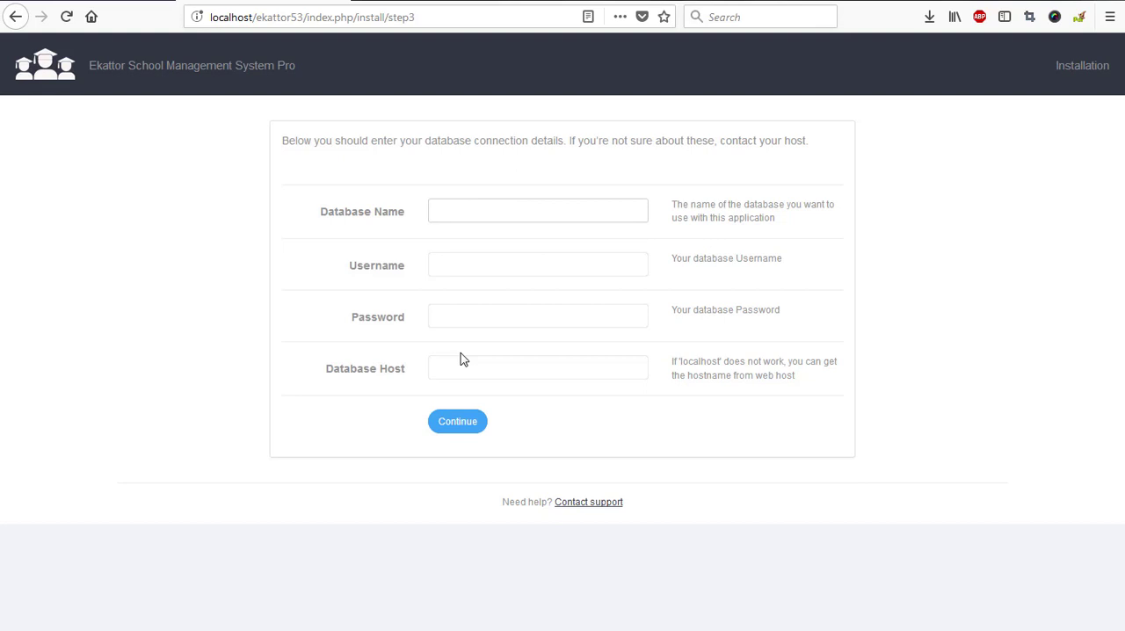
# Go to localhost/phpmyadmin in the browser to prepare a database.
pyautogui.click(537, 210)
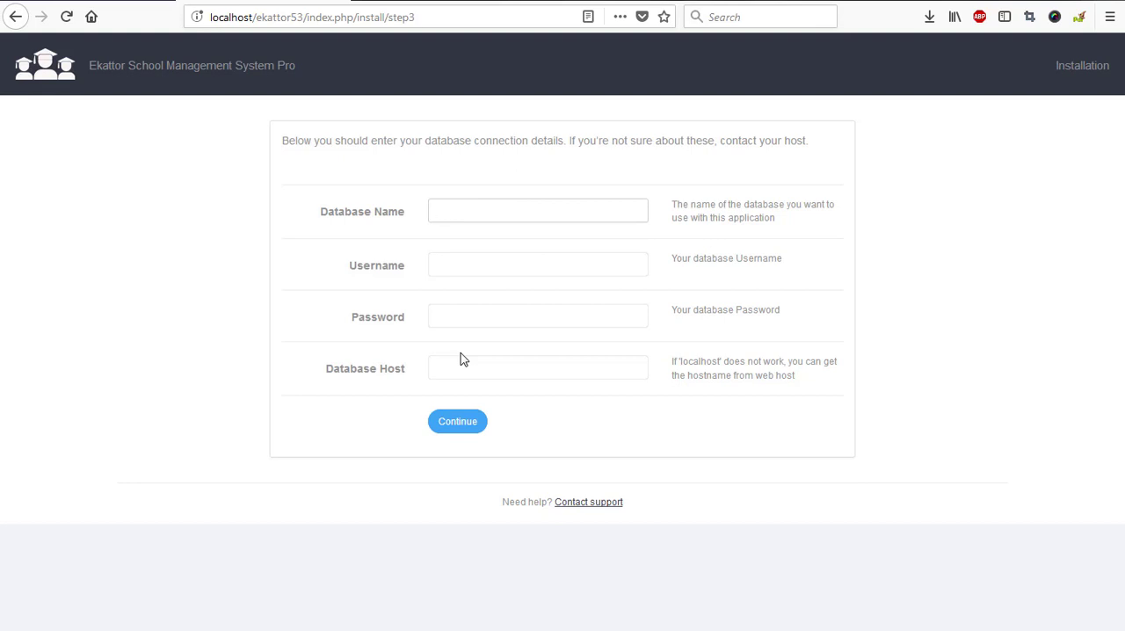
pyautogui.click(537, 210)
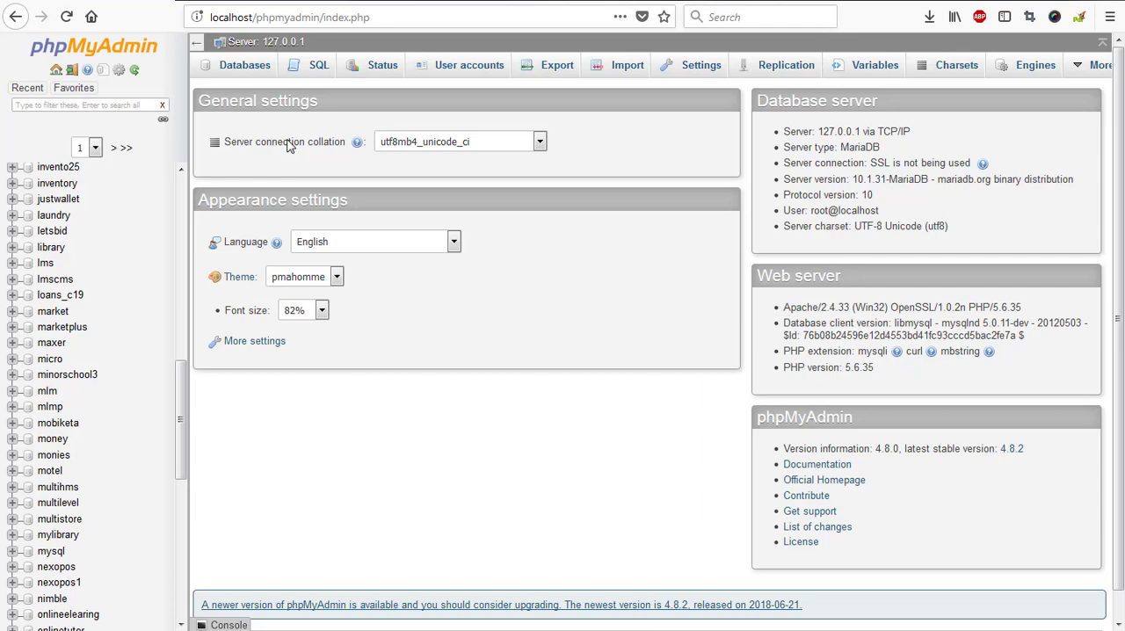
# Create a database named ekattor53 and switch back to the install/step3 tab.
pyautogui.click(244, 64)
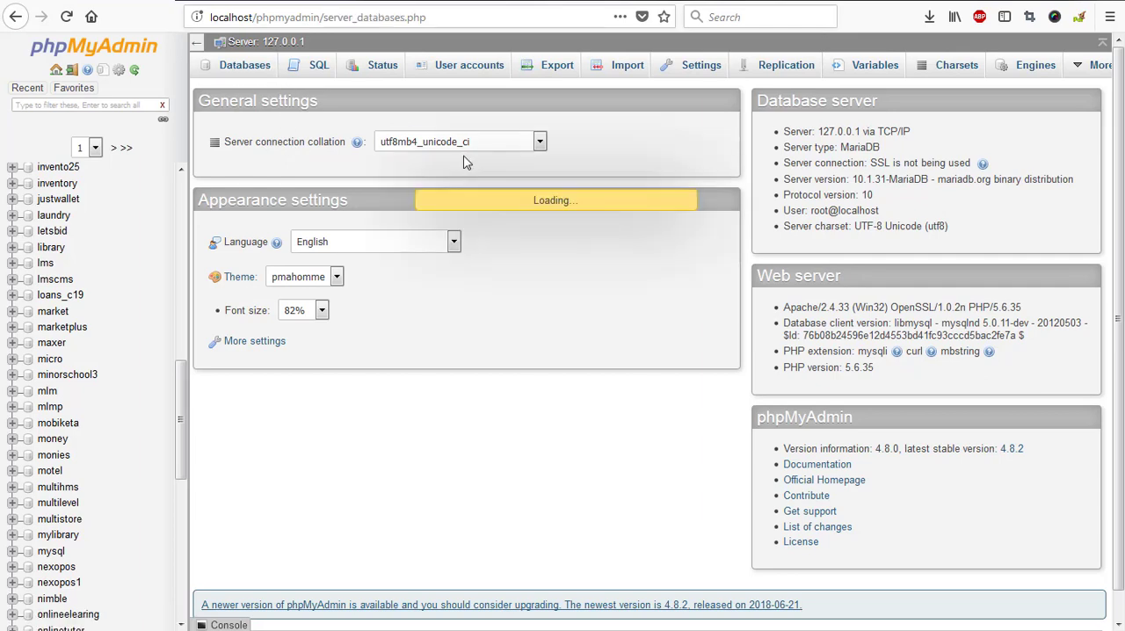
pyautogui.moveTo(345, 143)
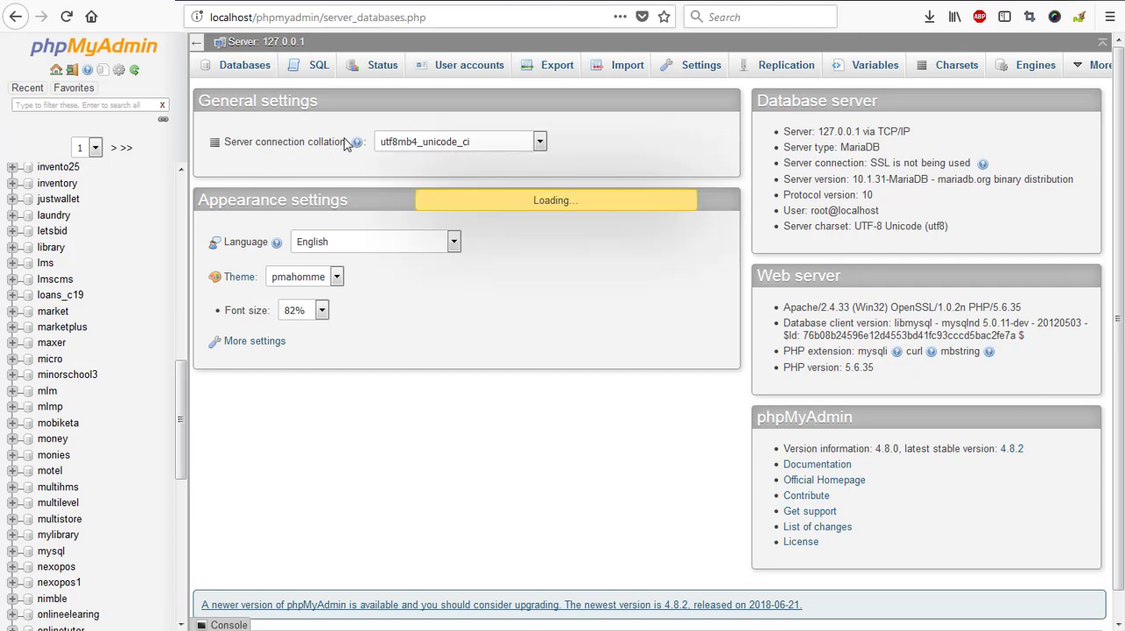
pyautogui.rightClick(264, 191)
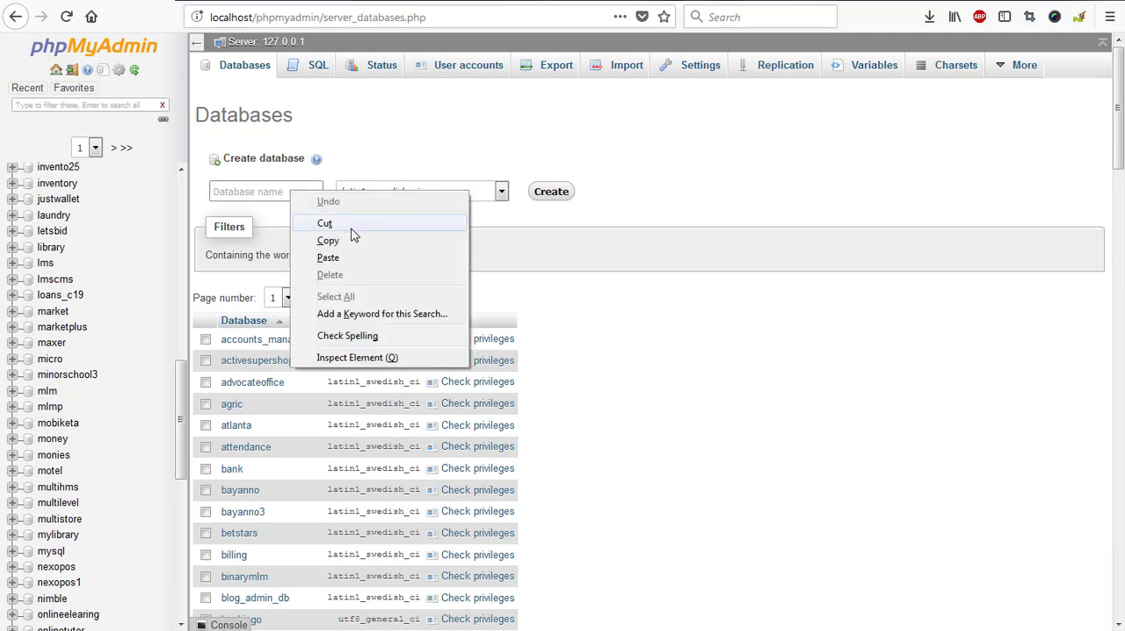
pyautogui.click(327, 257)
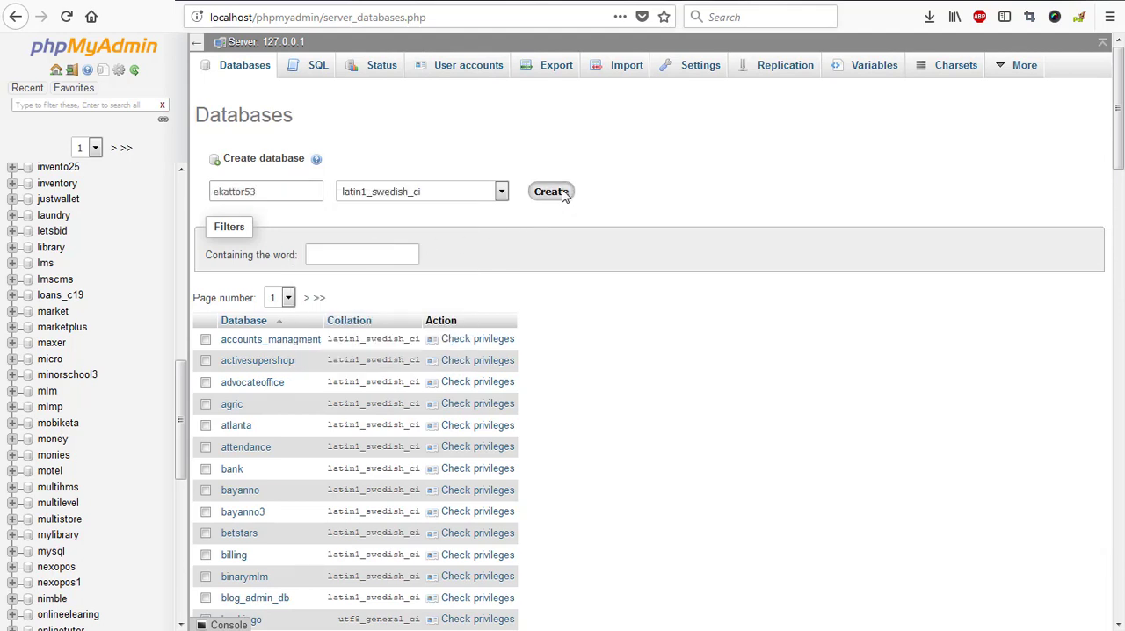
pyautogui.click(550, 192)
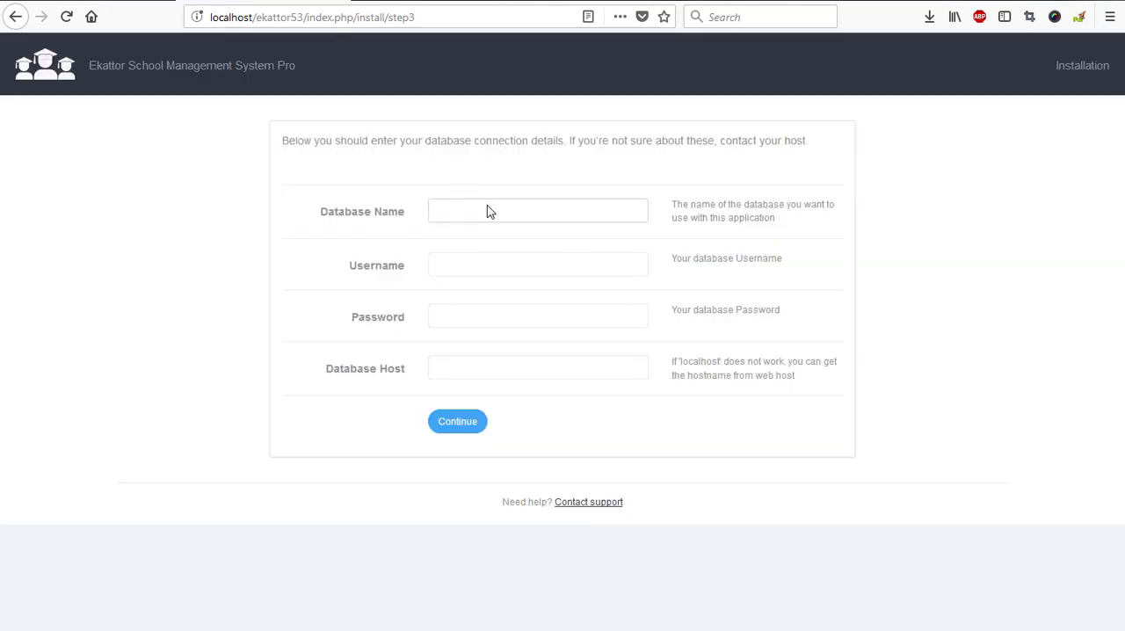
# Submit database ekattor53, username root, host localhost and an empty password.
pyautogui.click(457, 421)
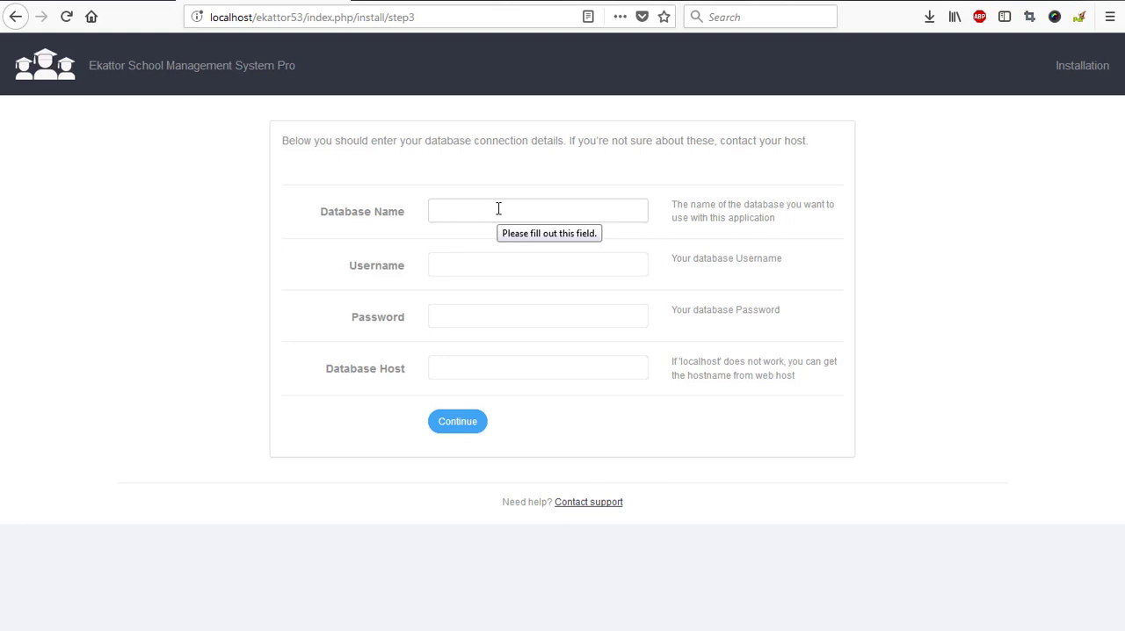
pyautogui.click(538, 210)
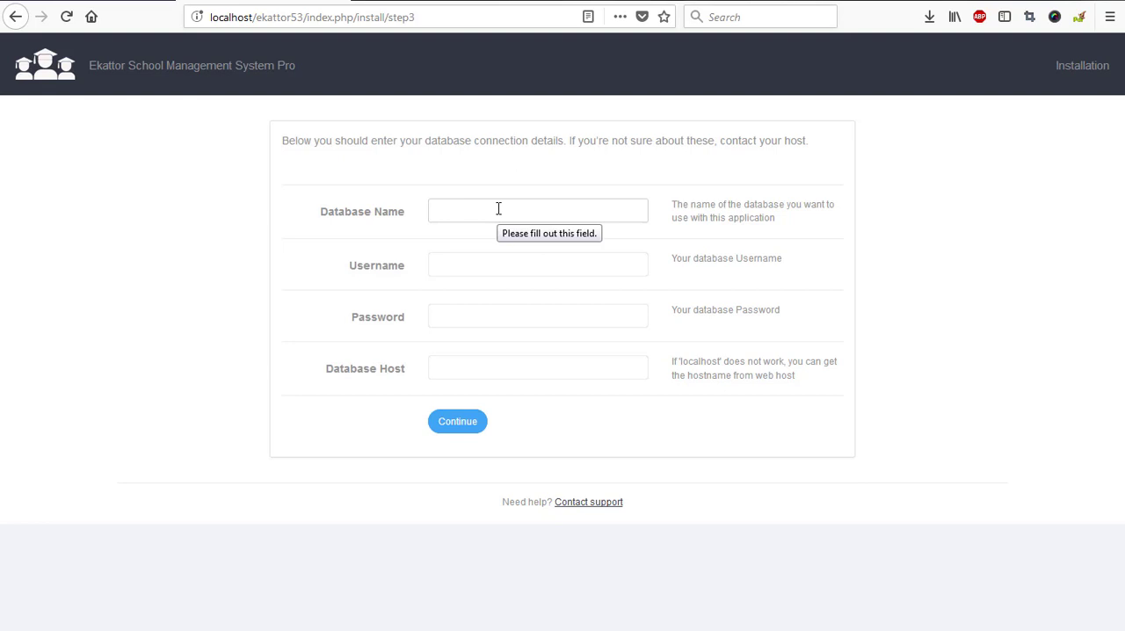
pyautogui.moveTo(879, 143)
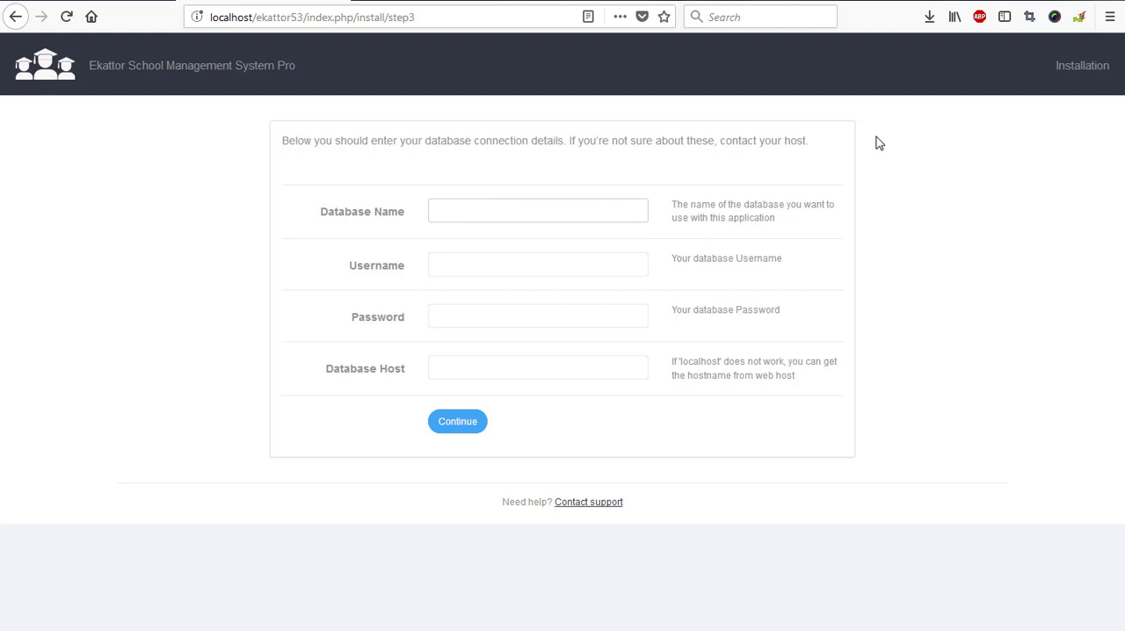
pyautogui.click(537, 210)
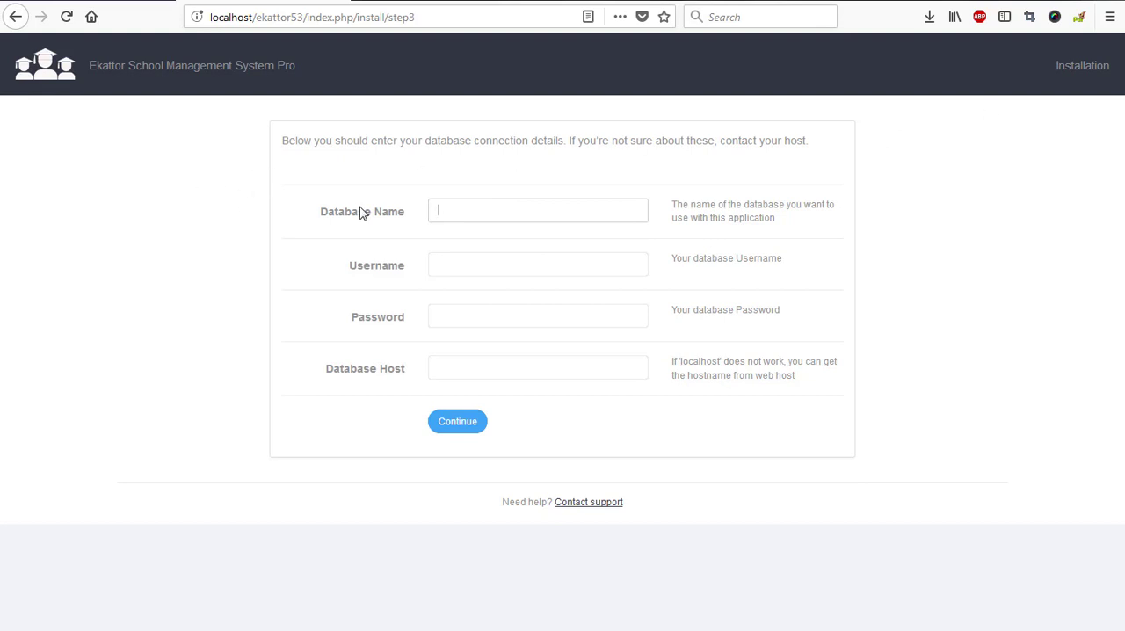
pyautogui.rightClick(537, 210)
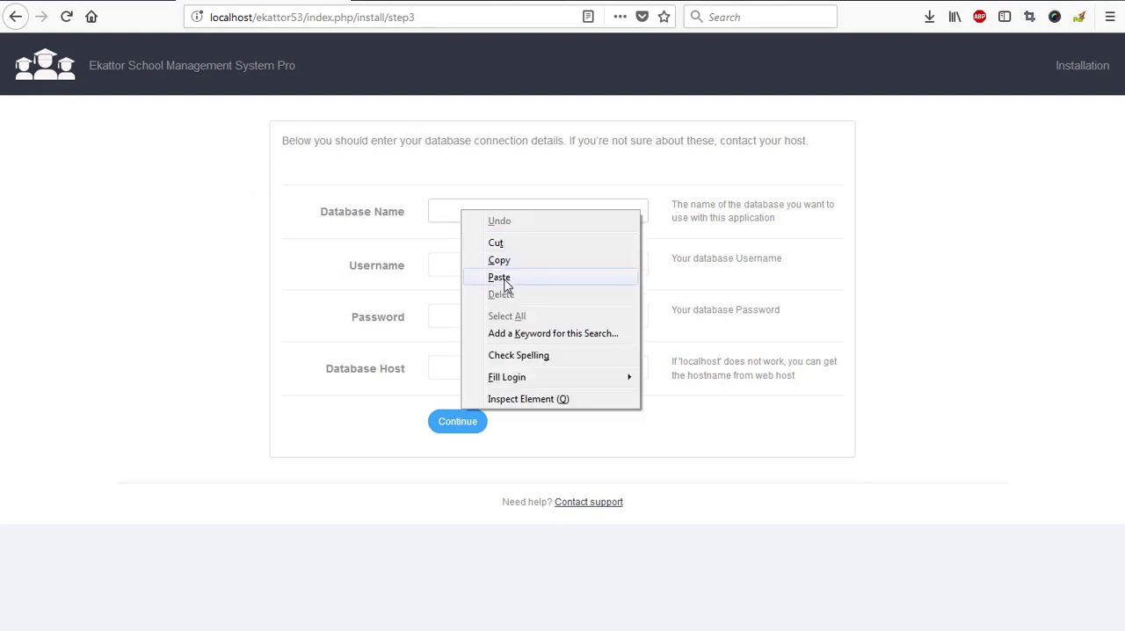
pyautogui.click(500, 277)
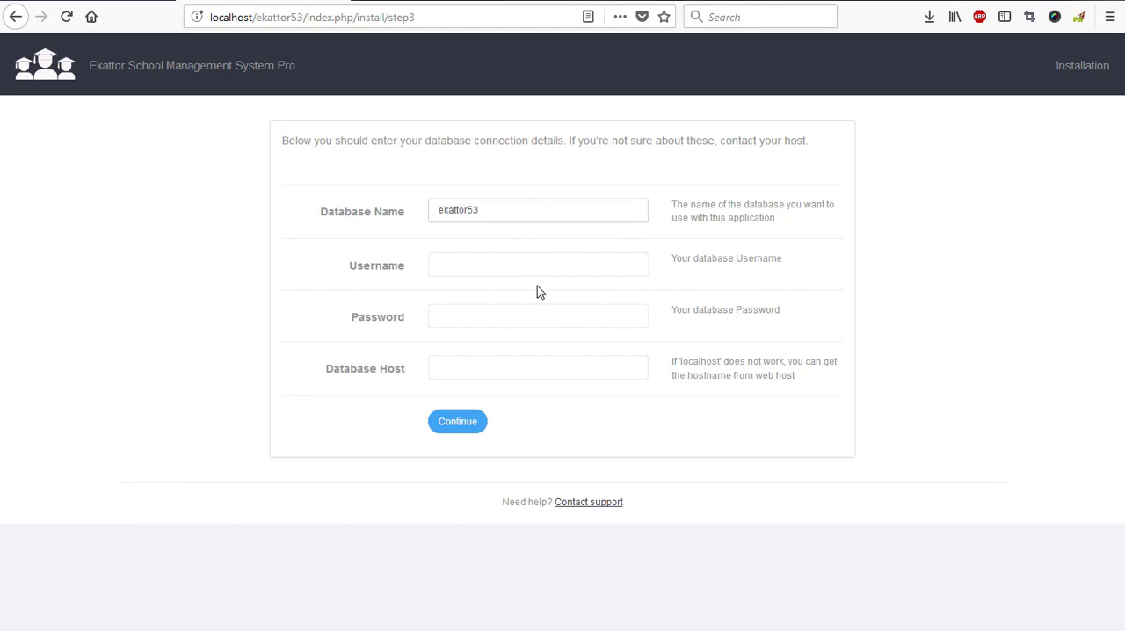
pyautogui.click(537, 264)
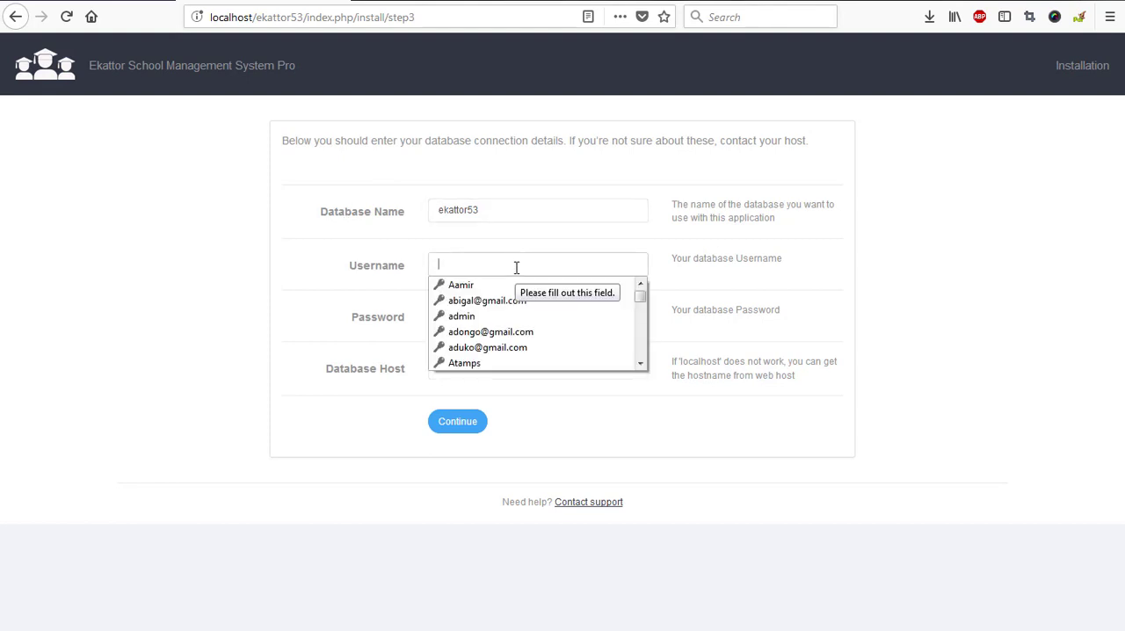
pyautogui.write('root')
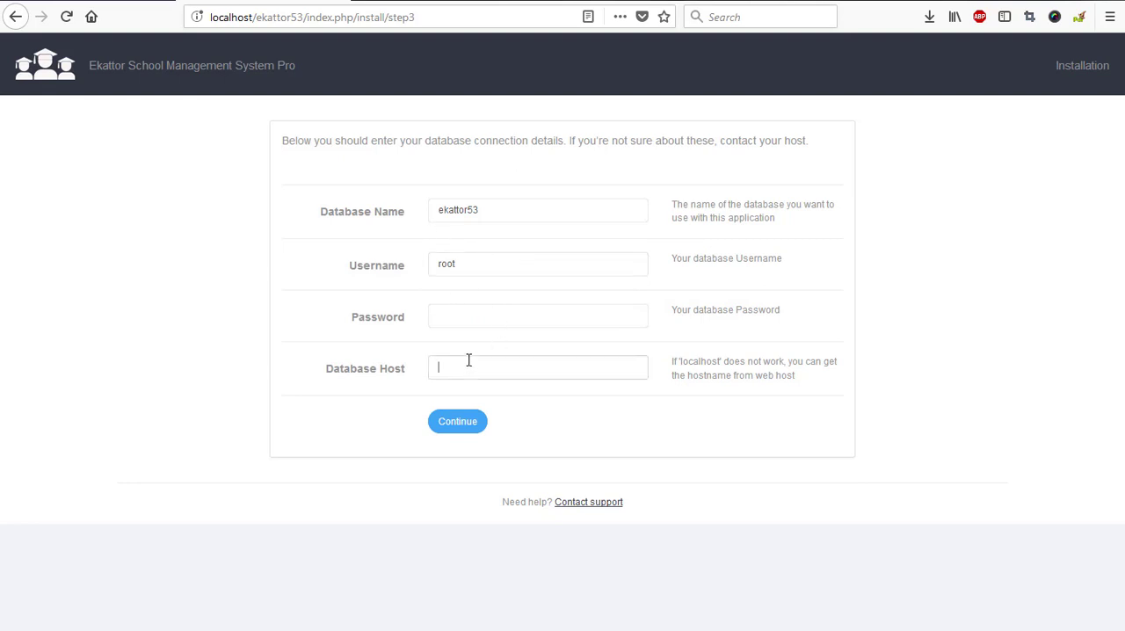
pyautogui.write('localhost')
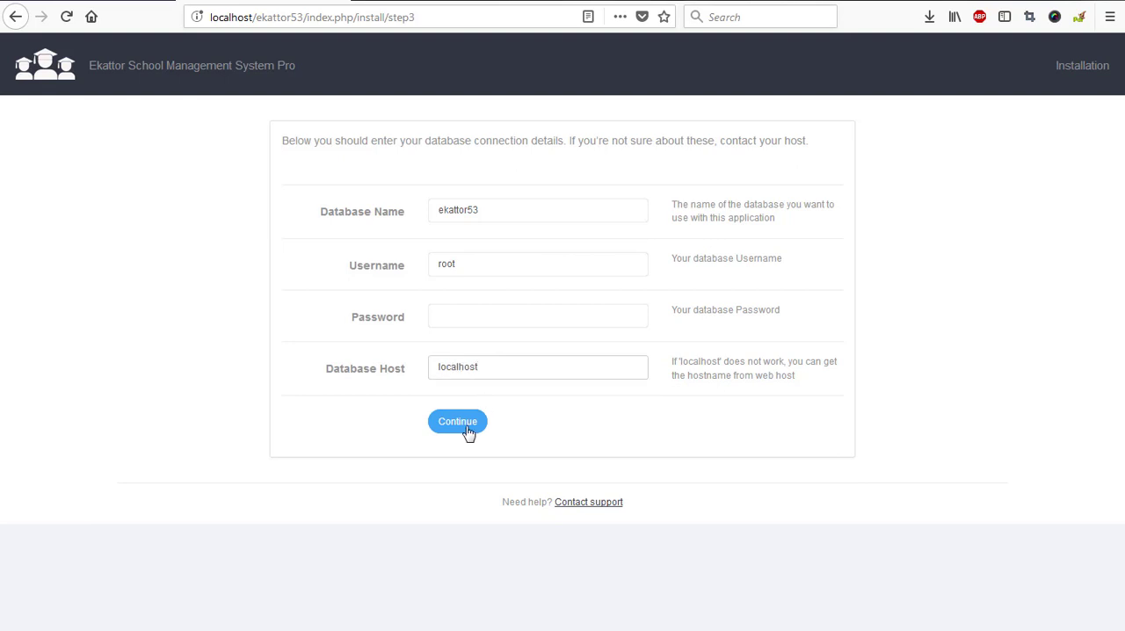
pyautogui.click(457, 421)
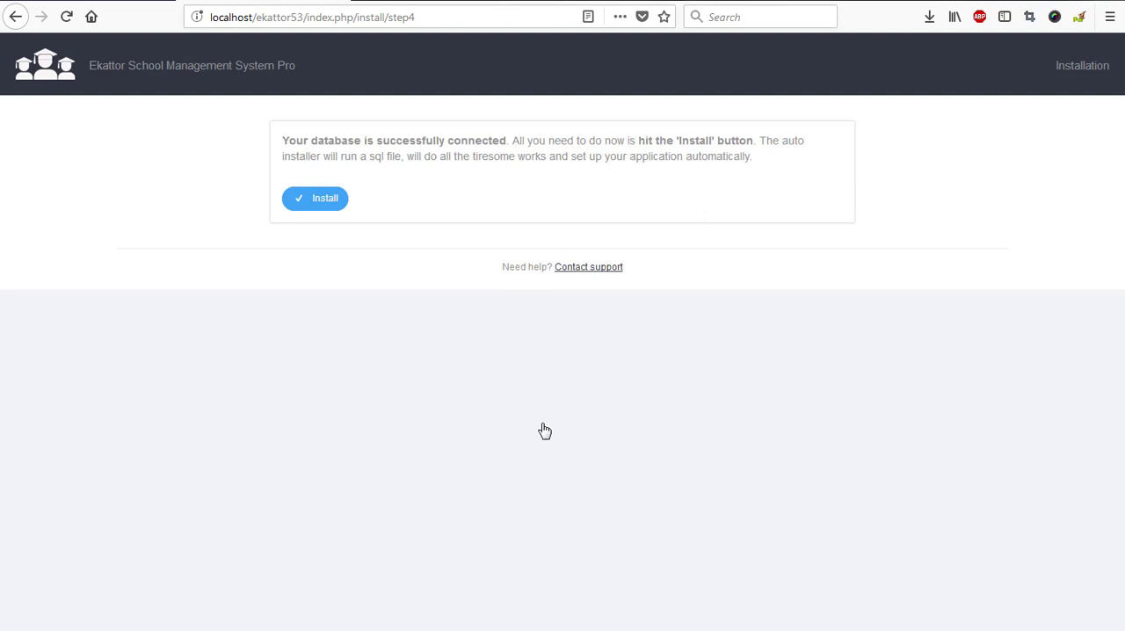
pyautogui.moveTo(315, 220)
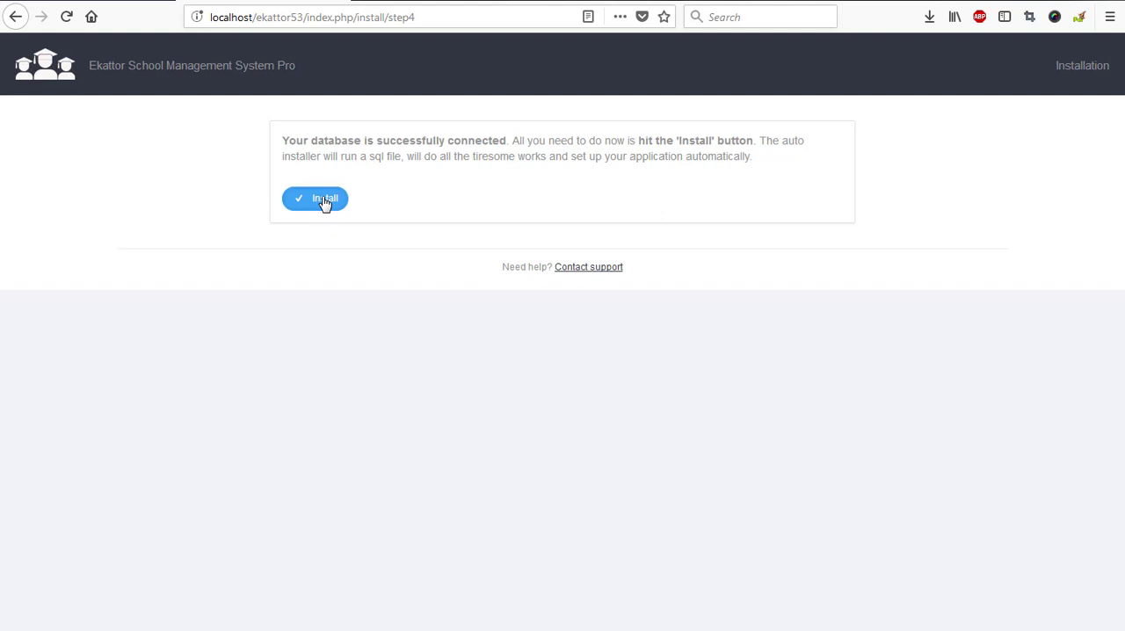
# Launch the install from the successfully connected page so it imports the database.
pyautogui.click(314, 197)
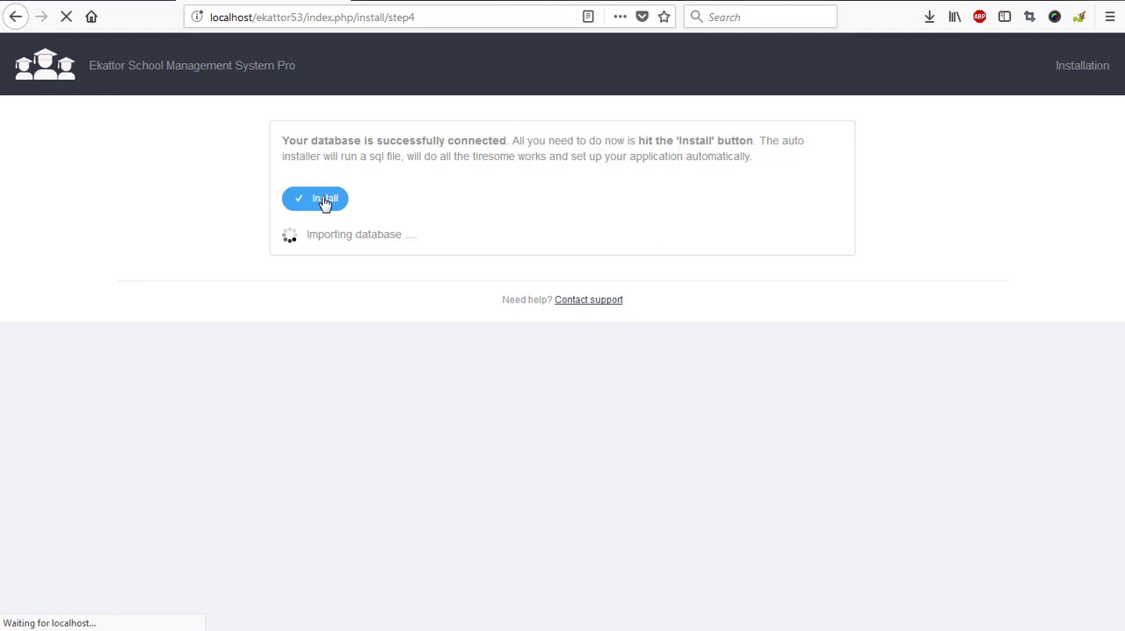
pyautogui.click(315, 198)
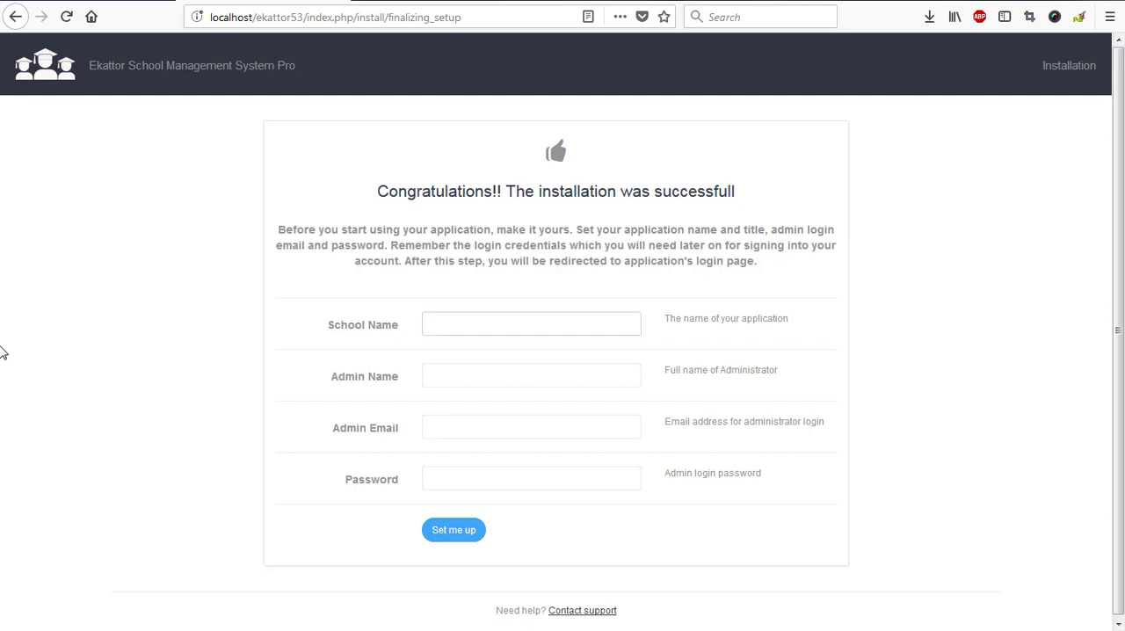
pyautogui.click(531, 325)
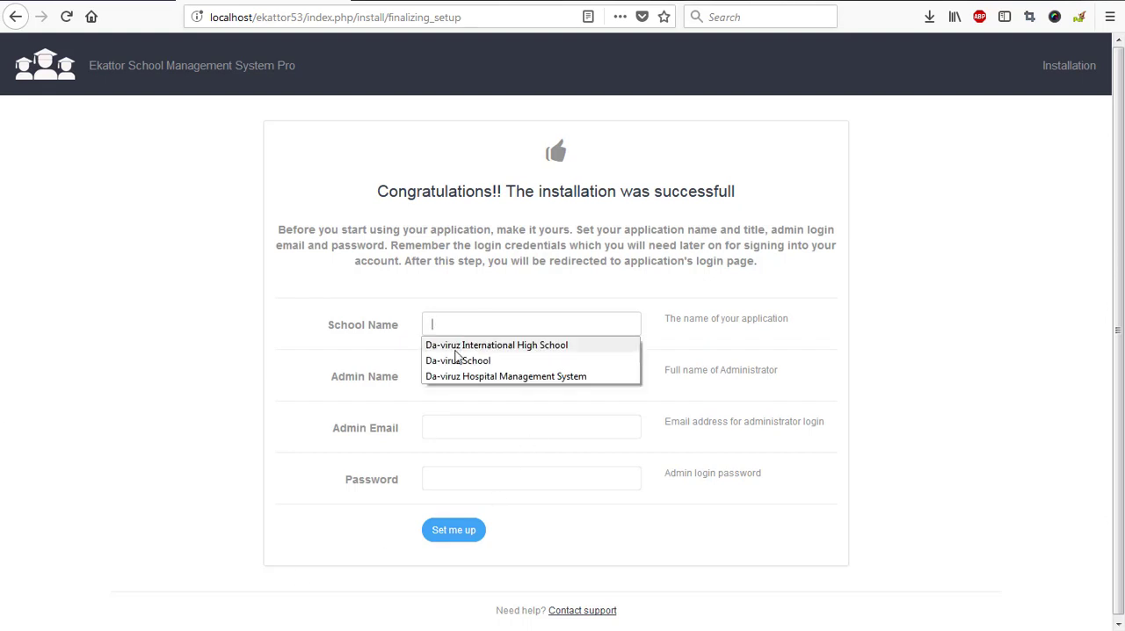
pyautogui.click(457, 360)
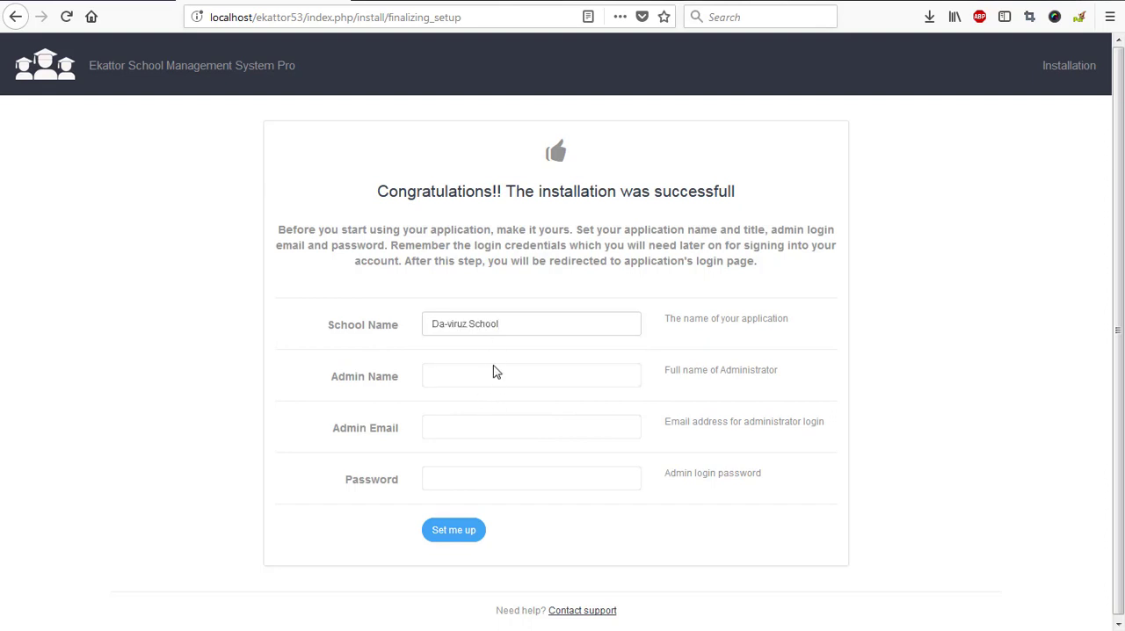
pyautogui.click(530, 376)
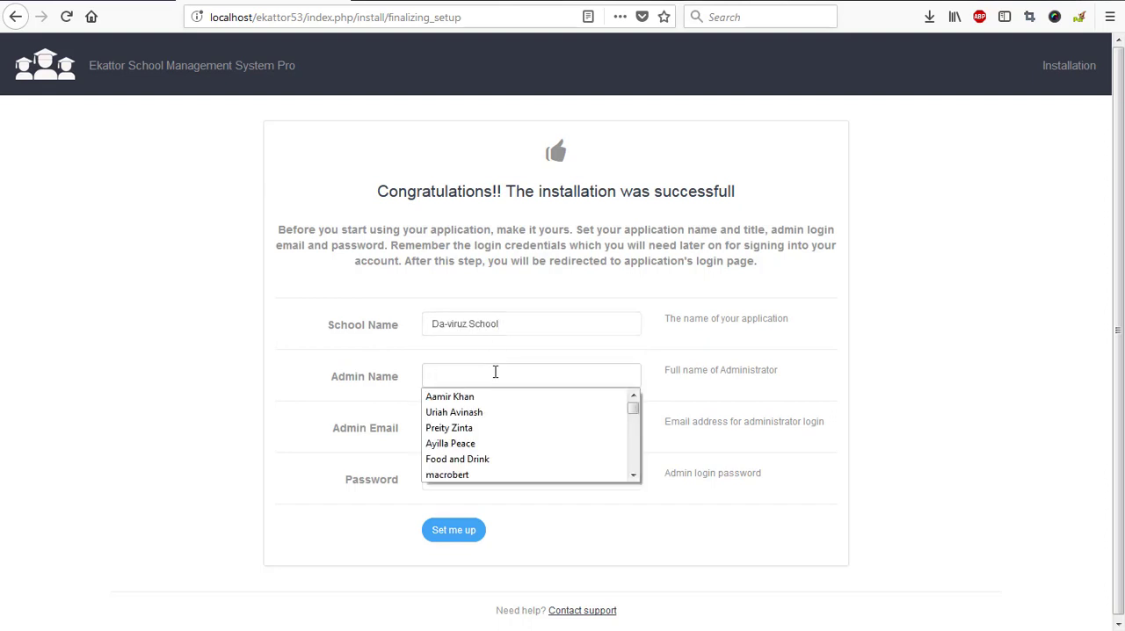
pyautogui.click(453, 529)
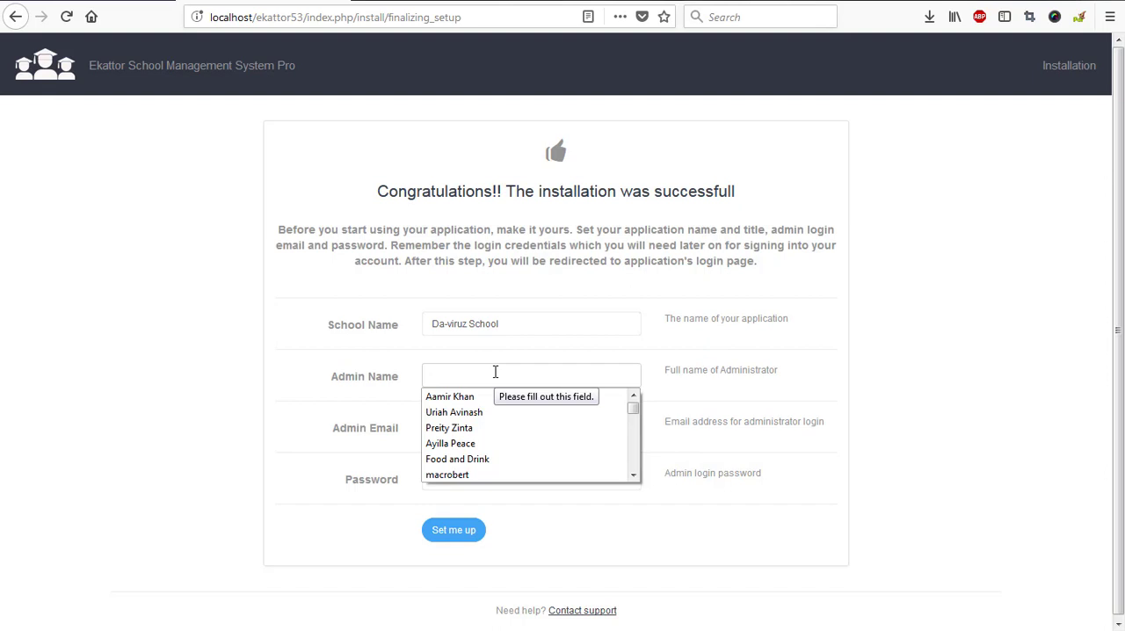
pyautogui.click(454, 412)
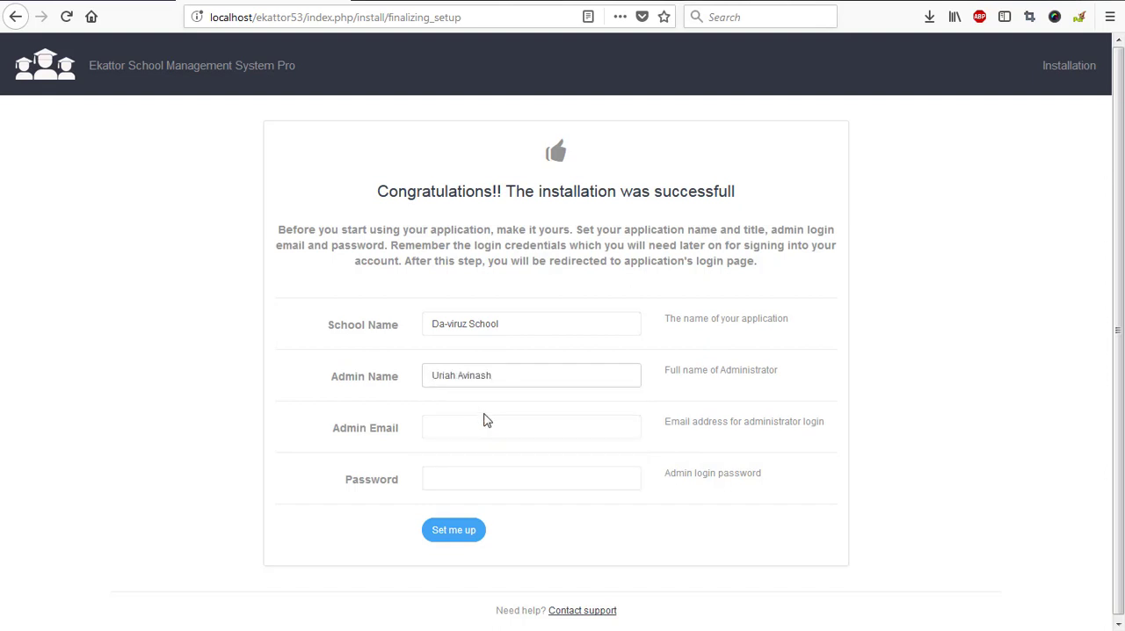
pyautogui.click(531, 428)
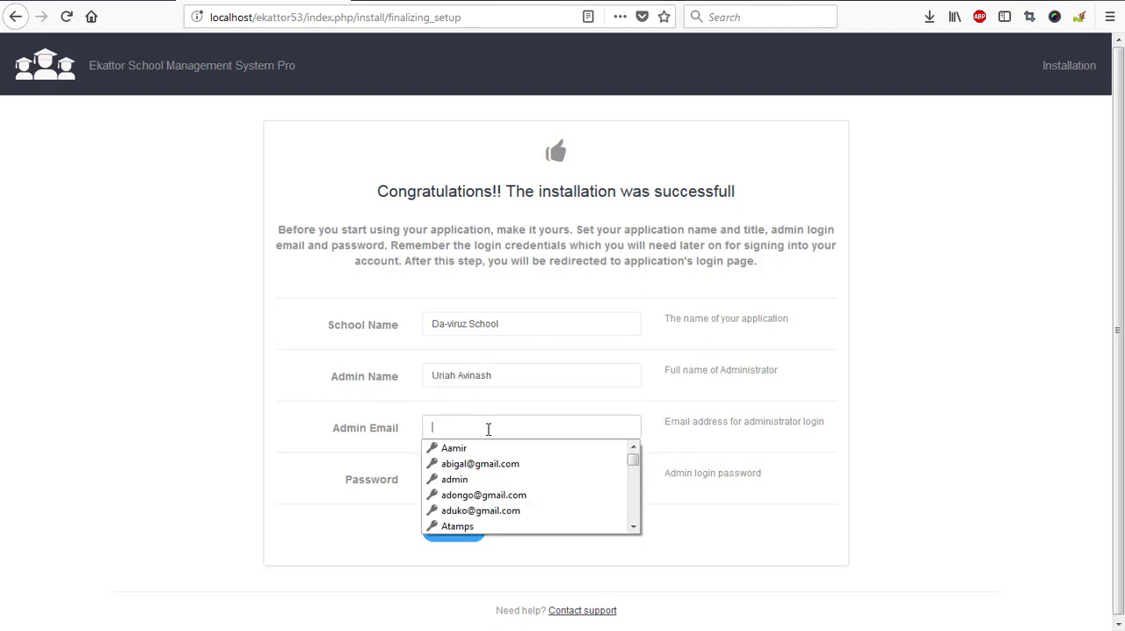
pyautogui.moveTo(530, 511)
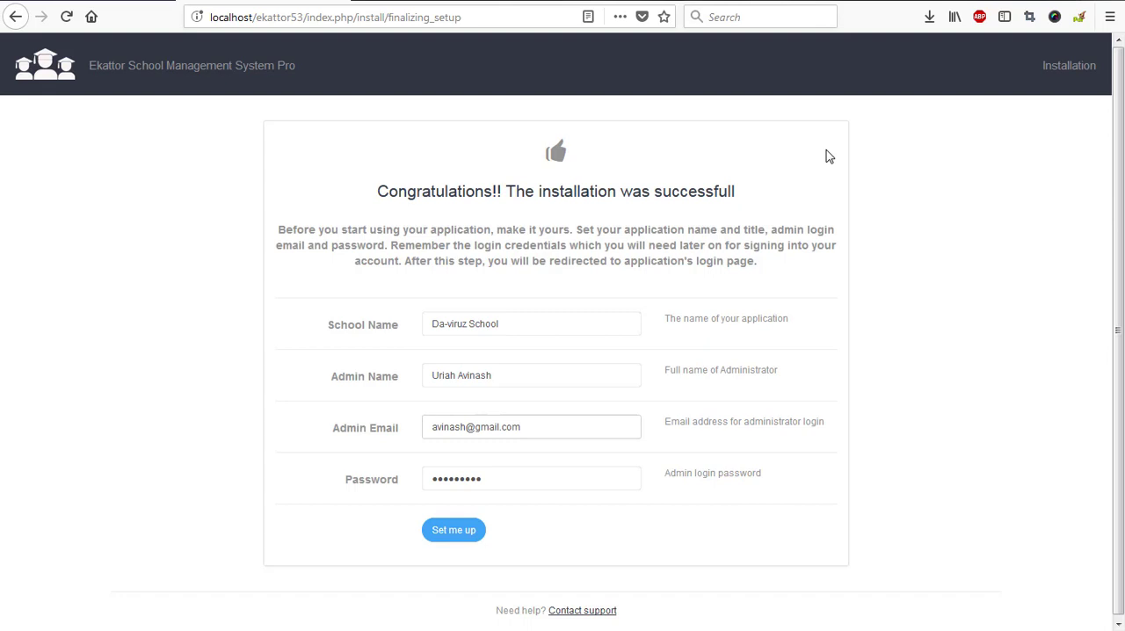
pyautogui.click(531, 426)
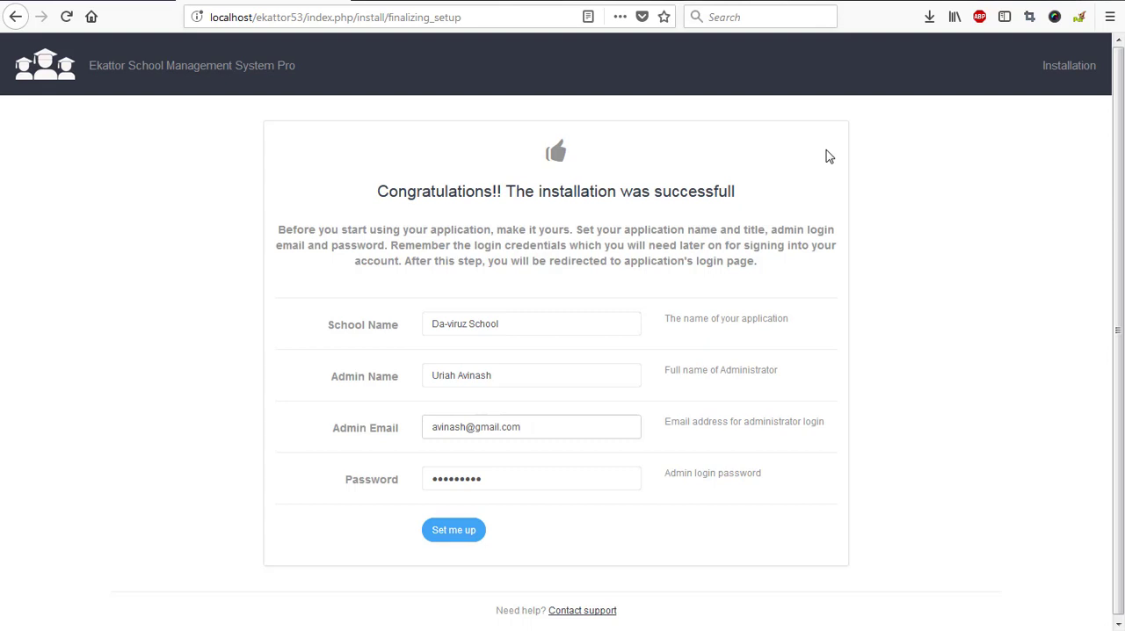
# Finish the admin details and submit with 'Set me up' to reach the Success page.
pyautogui.click(531, 427)
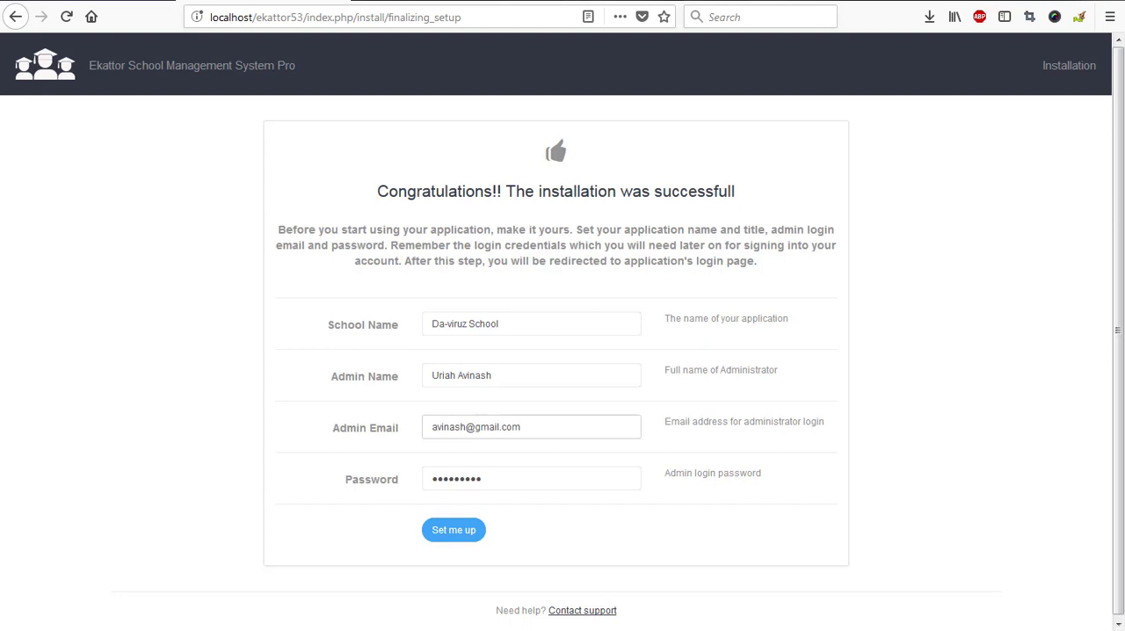
pyautogui.moveTo(453, 529)
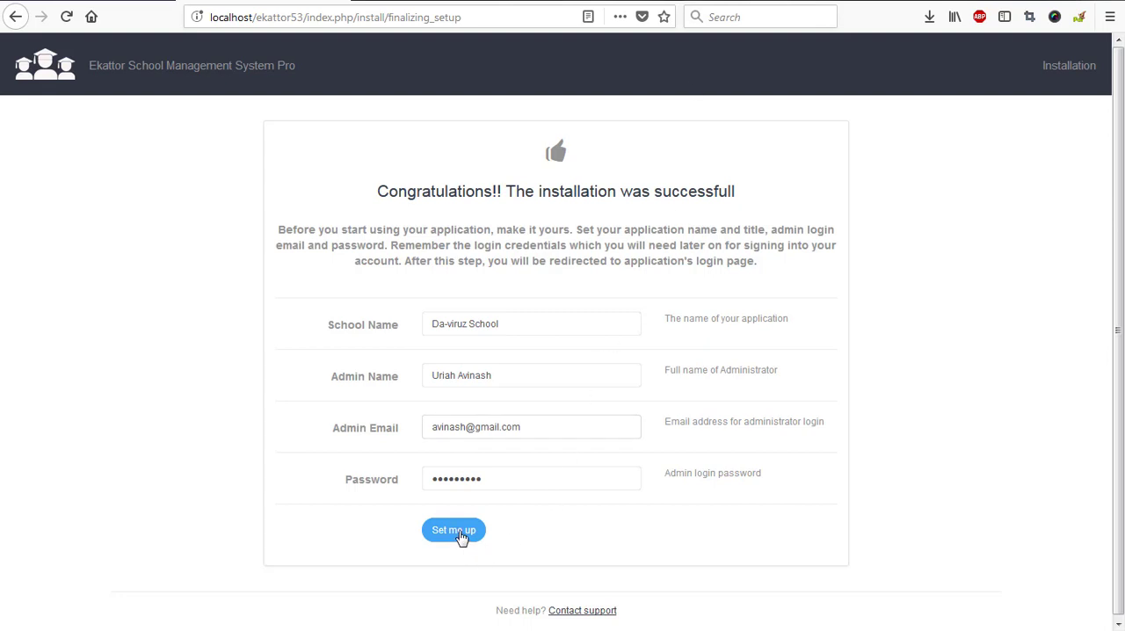
pyautogui.click(454, 530)
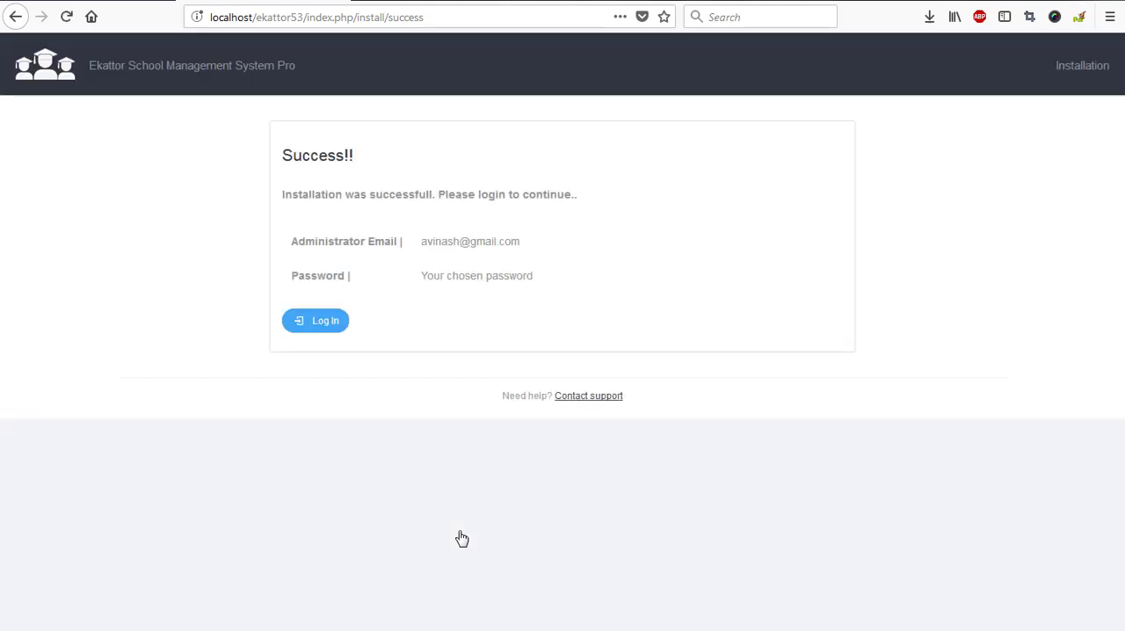
pyautogui.moveTo(506, 311)
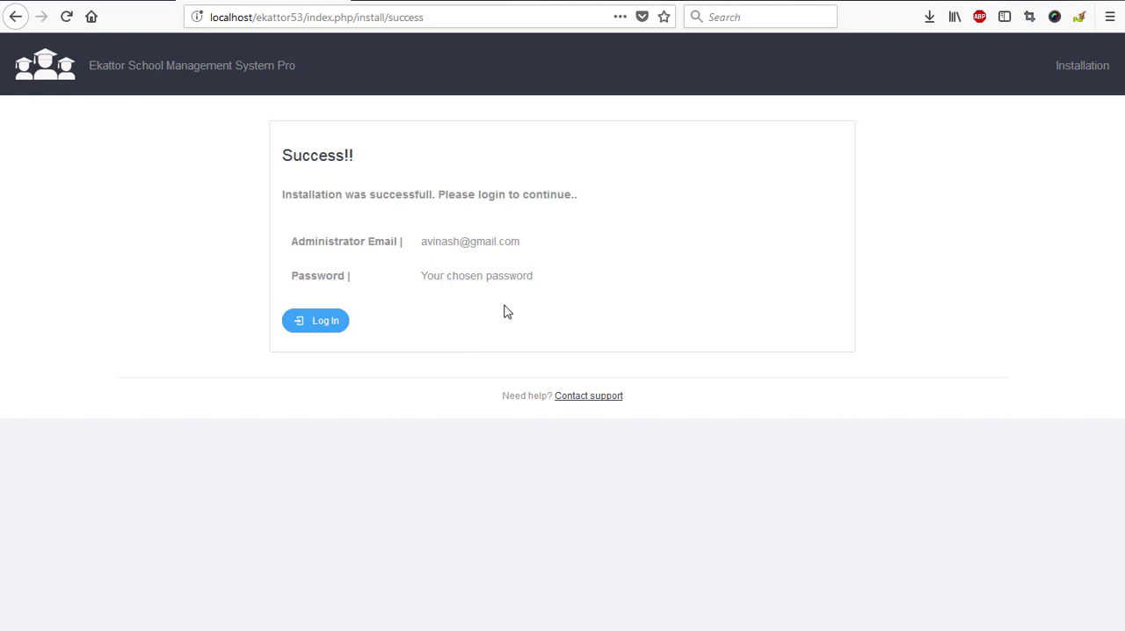
pyautogui.moveTo(476, 307)
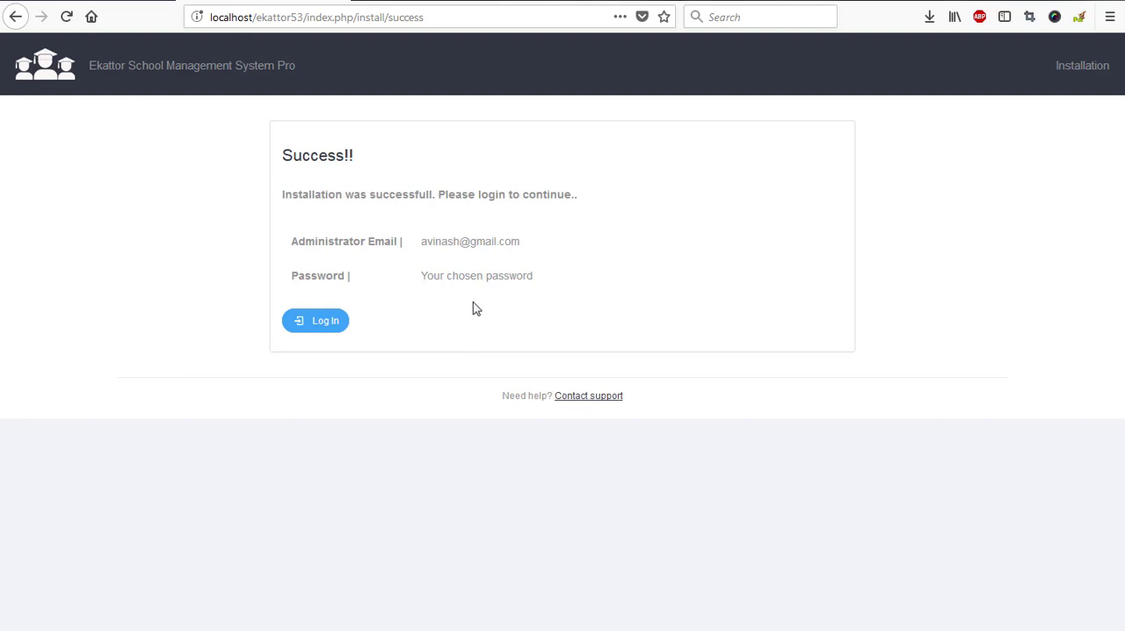
pyautogui.moveTo(302, 324)
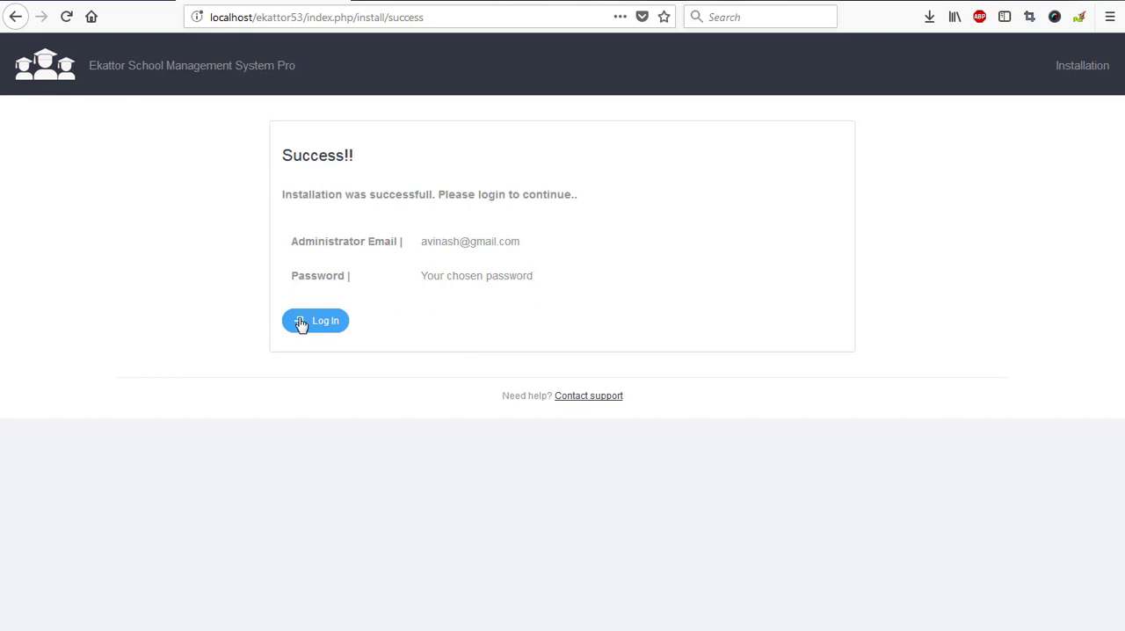
# Leave the success page for the Da-viruz School login page via 'Log In'.
pyautogui.click(315, 320)
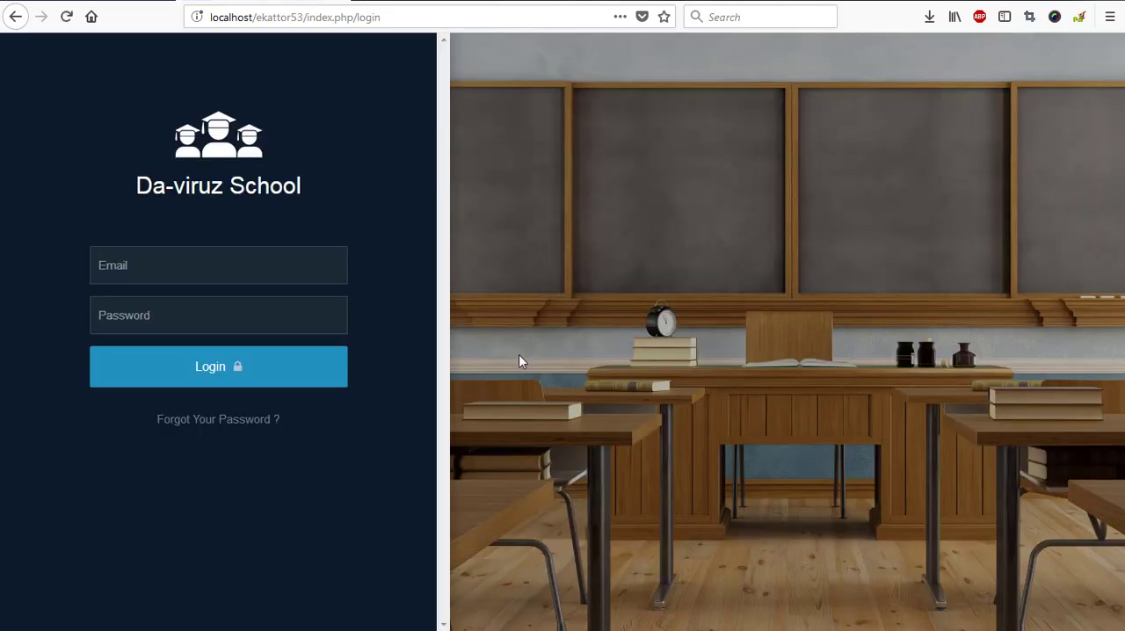
# Sign in with the saved admin email and autofilled password to reach the Admin Dashboard.
pyautogui.click(218, 265)
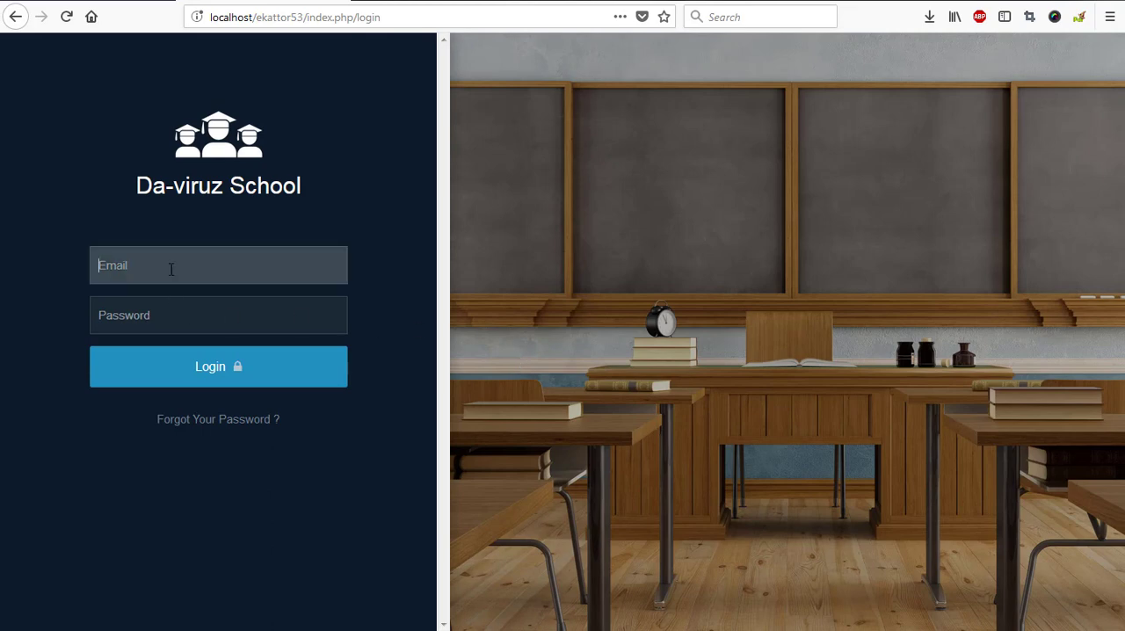
pyautogui.click(218, 265)
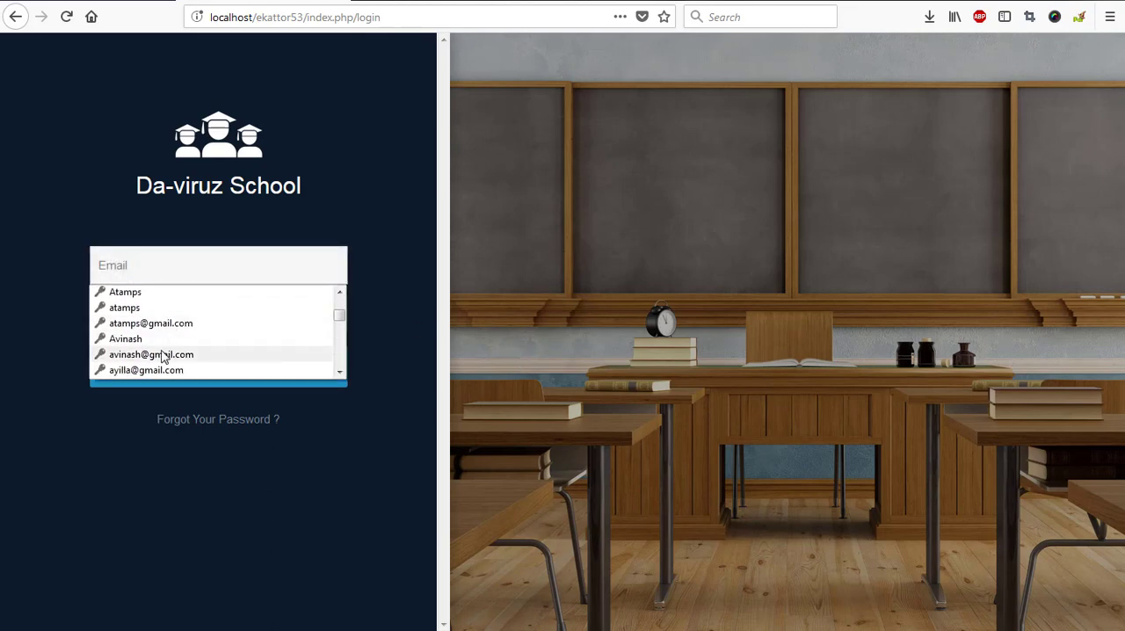
pyautogui.click(150, 354)
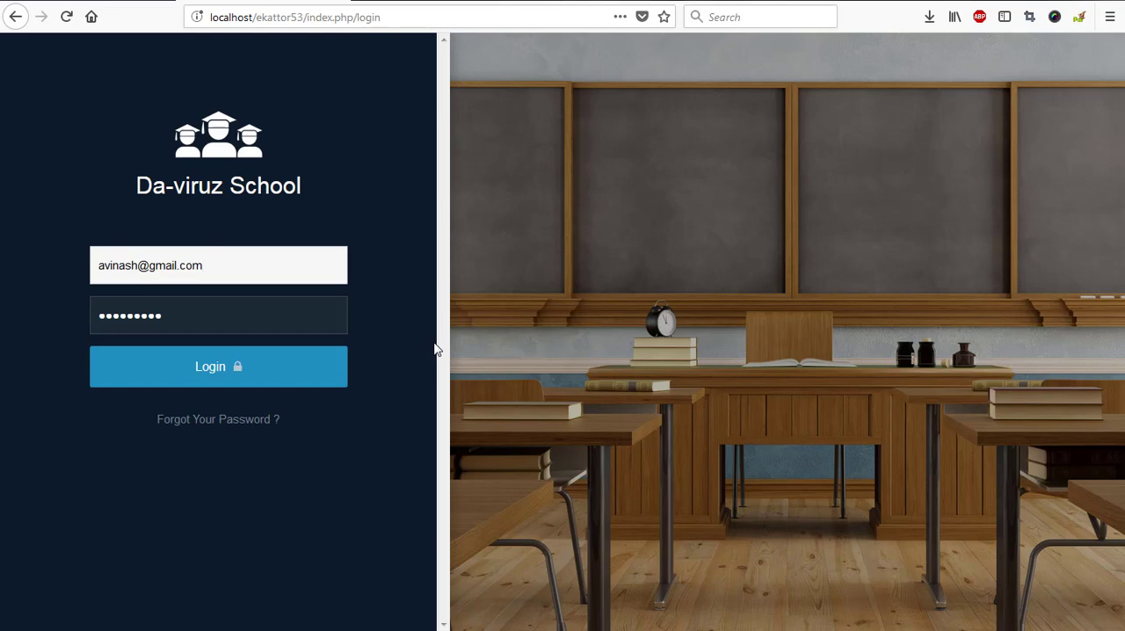
pyautogui.click(200, 266)
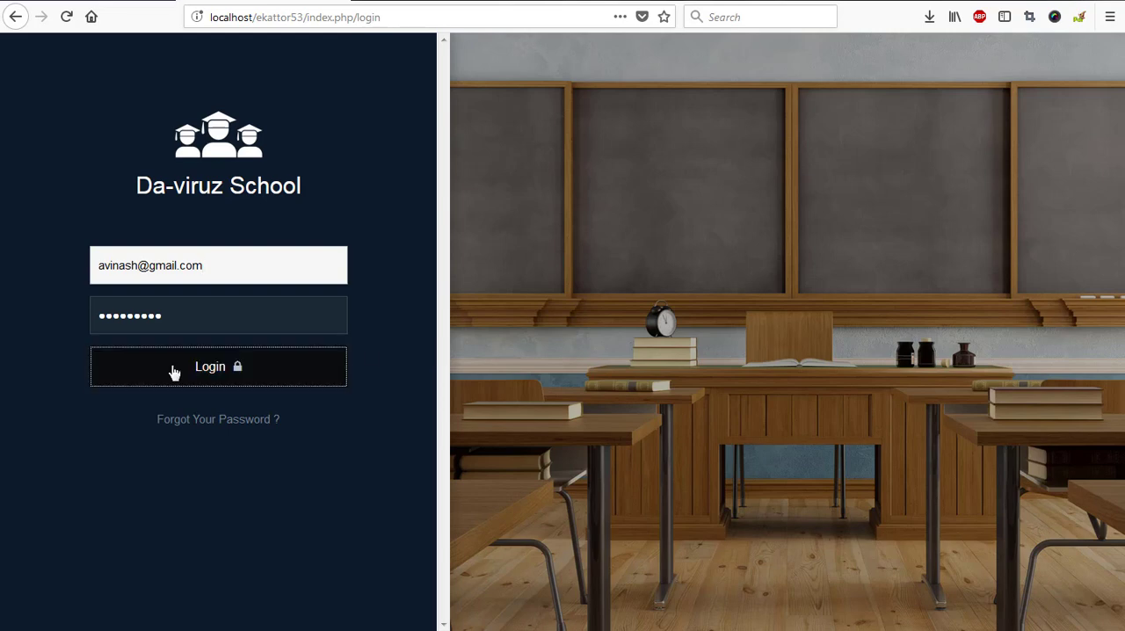
pyautogui.click(218, 366)
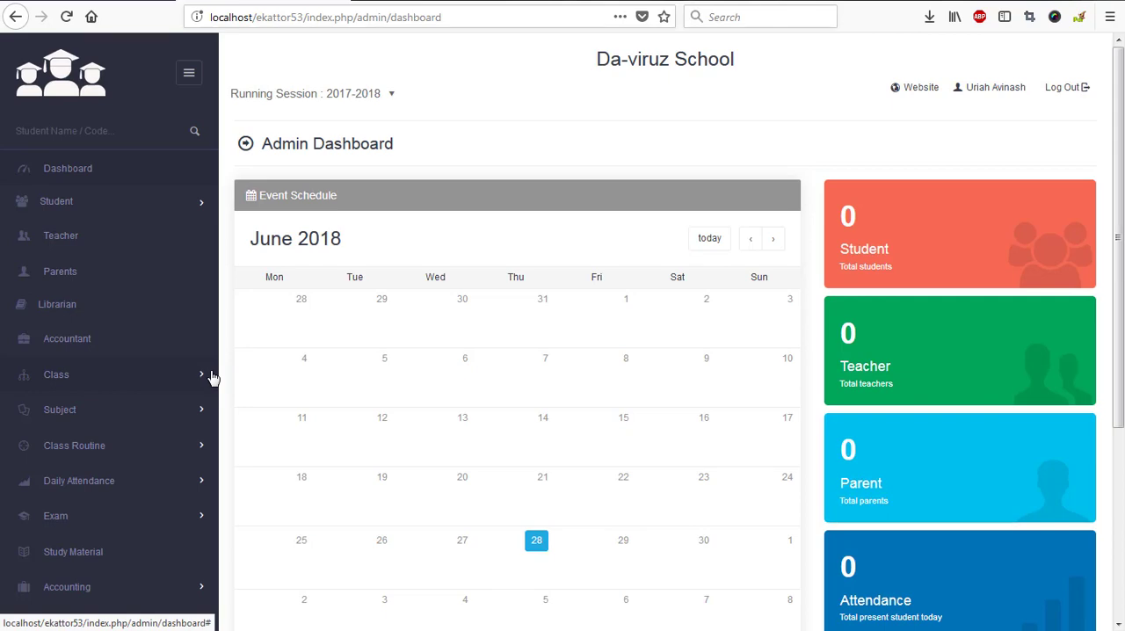
# Scroll through the empty Admin Dashboard, then log out to the Da-viruz School login page.
pyautogui.scroll(-3)
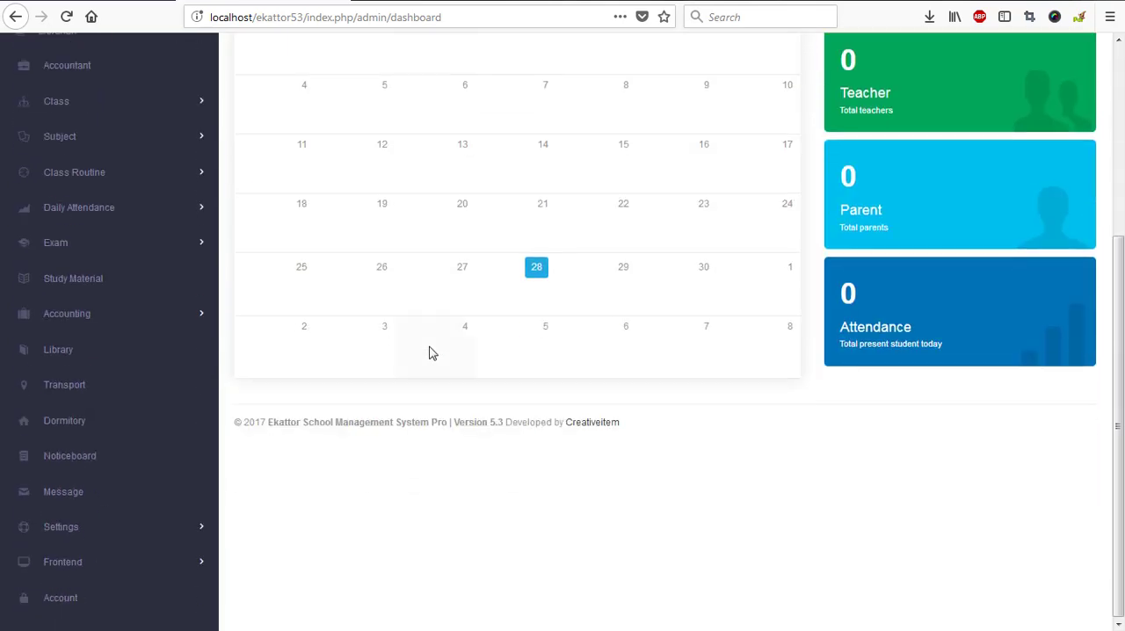
pyautogui.scroll(3)
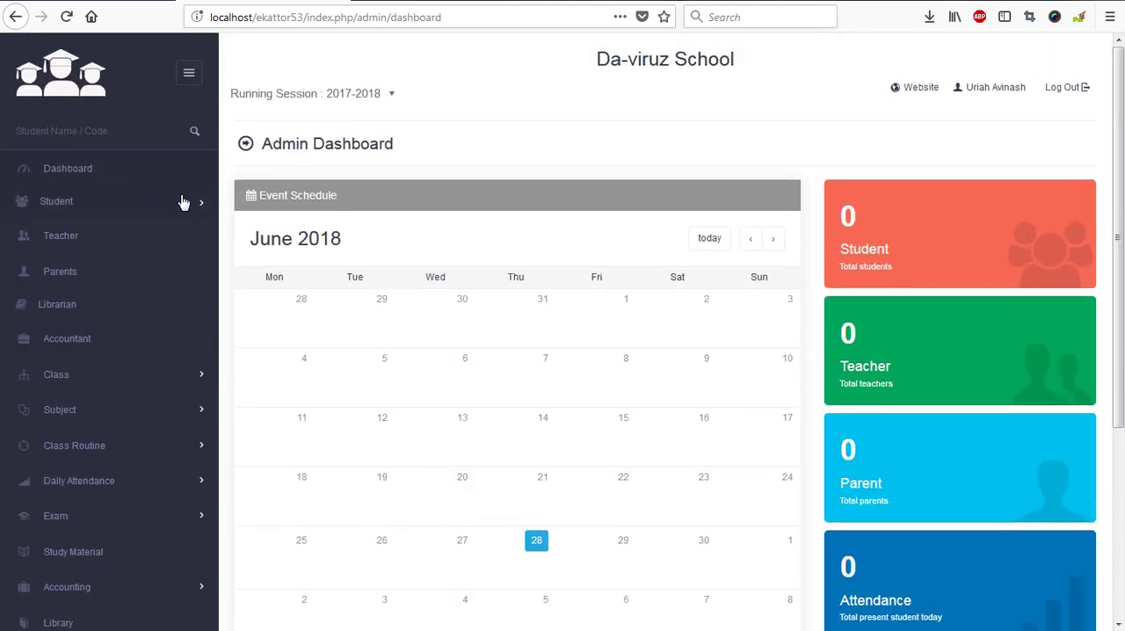
pyautogui.moveTo(552, 211)
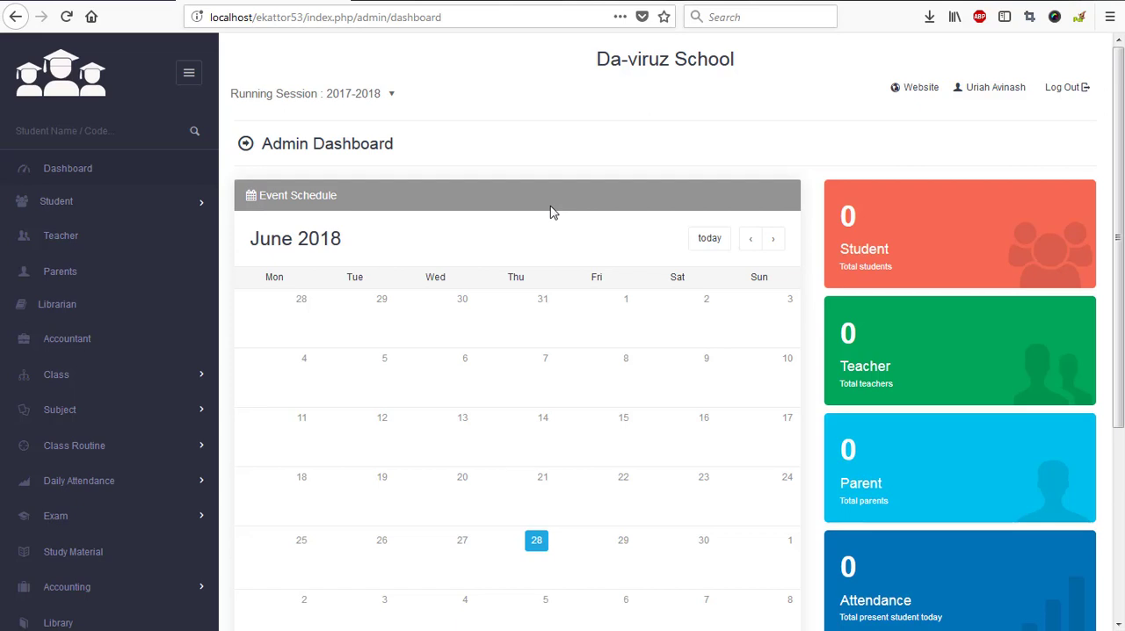
pyautogui.scroll(-3)
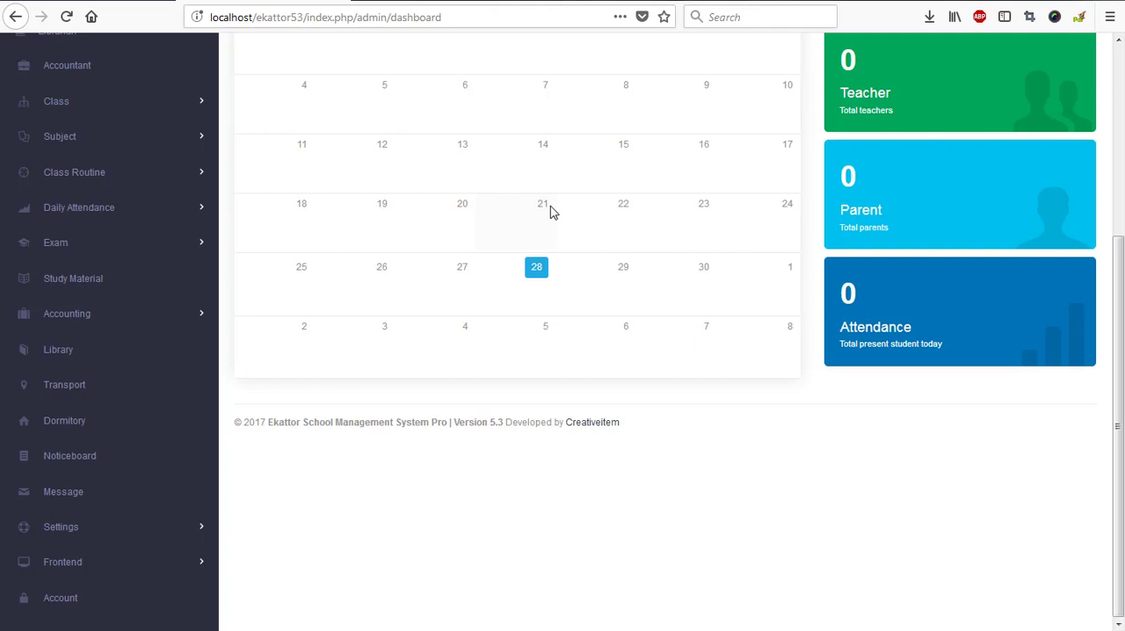
pyautogui.moveTo(548, 216)
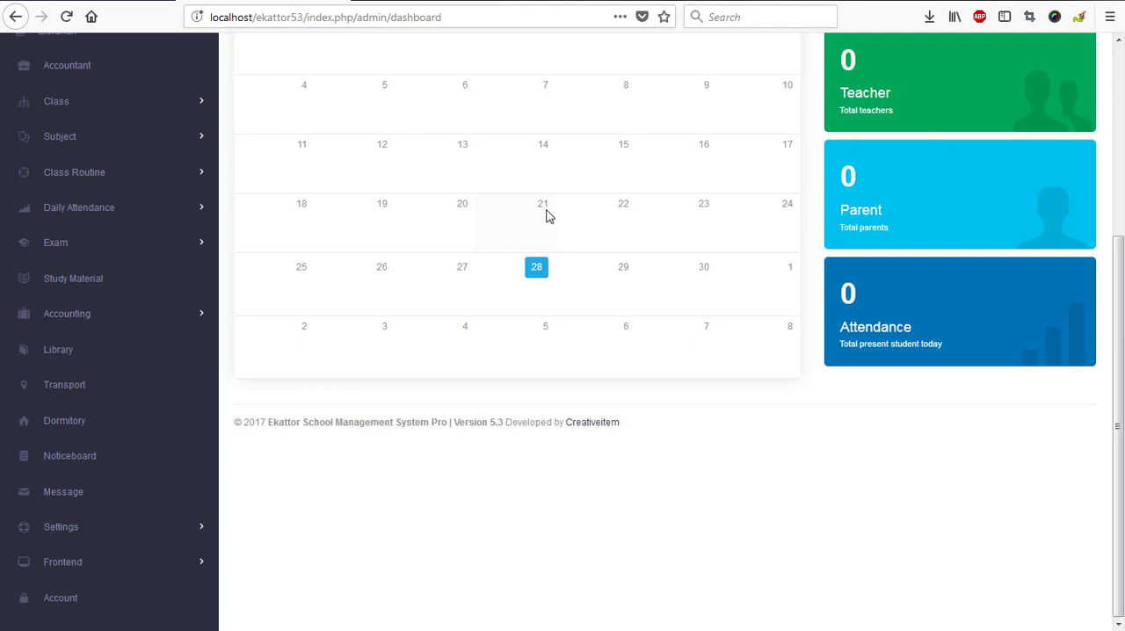
pyautogui.moveTo(741, 145)
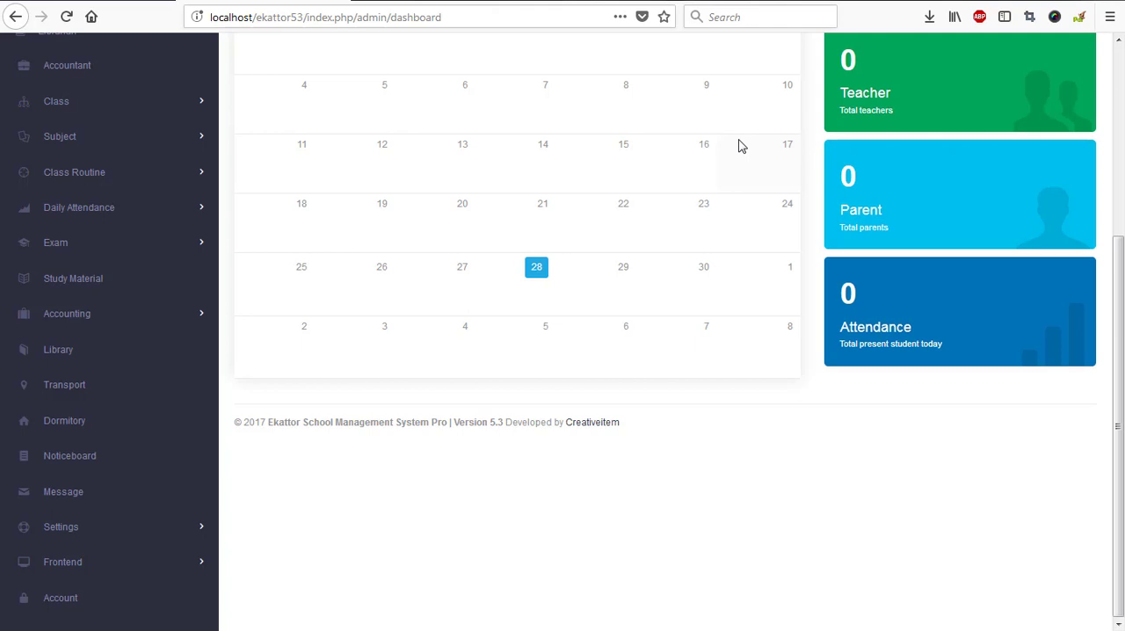
pyautogui.moveTo(723, 138)
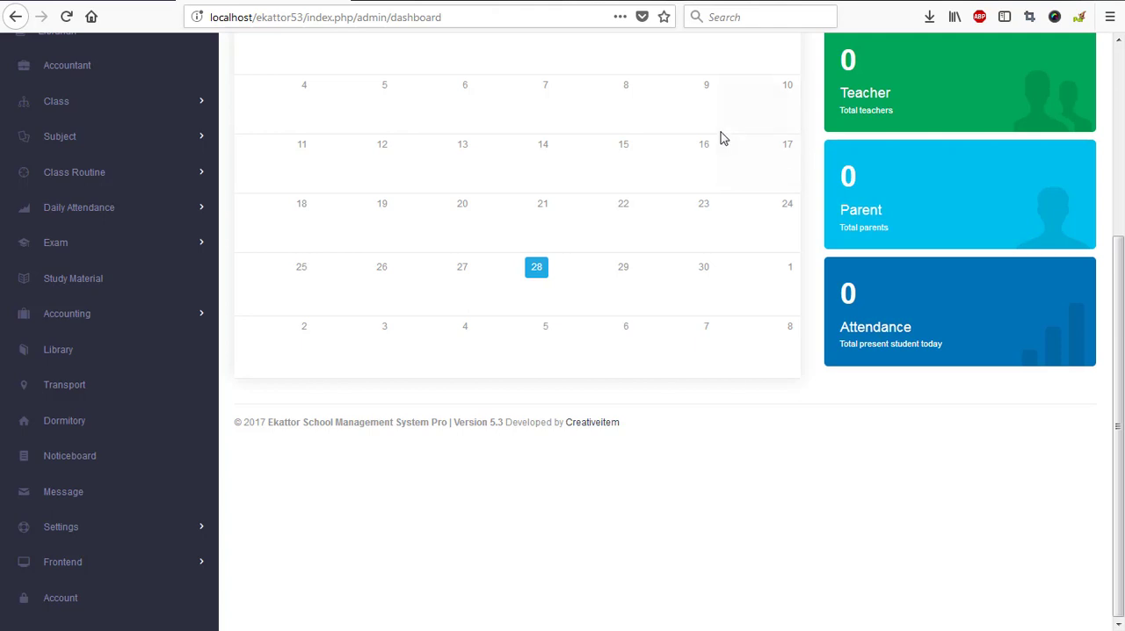
pyautogui.scroll(3)
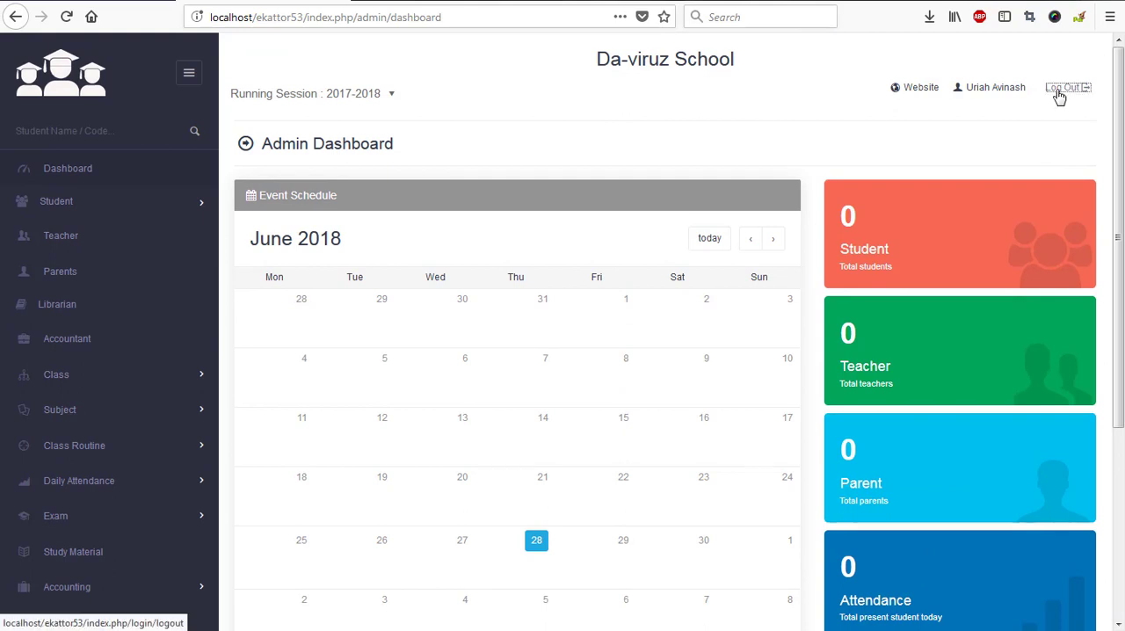
pyautogui.click(1067, 87)
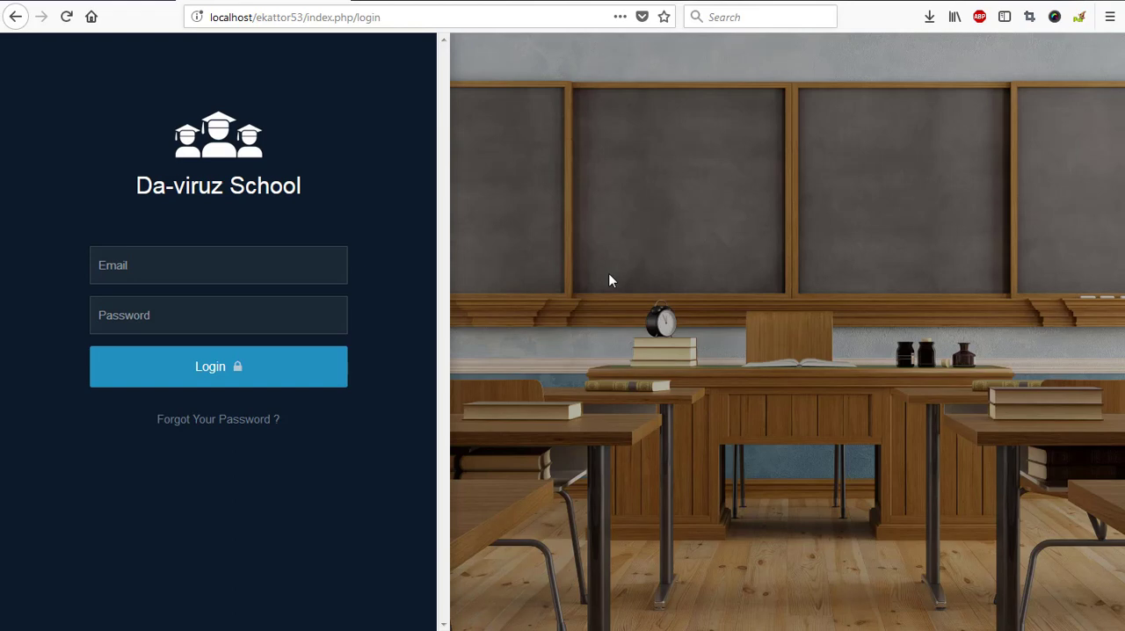